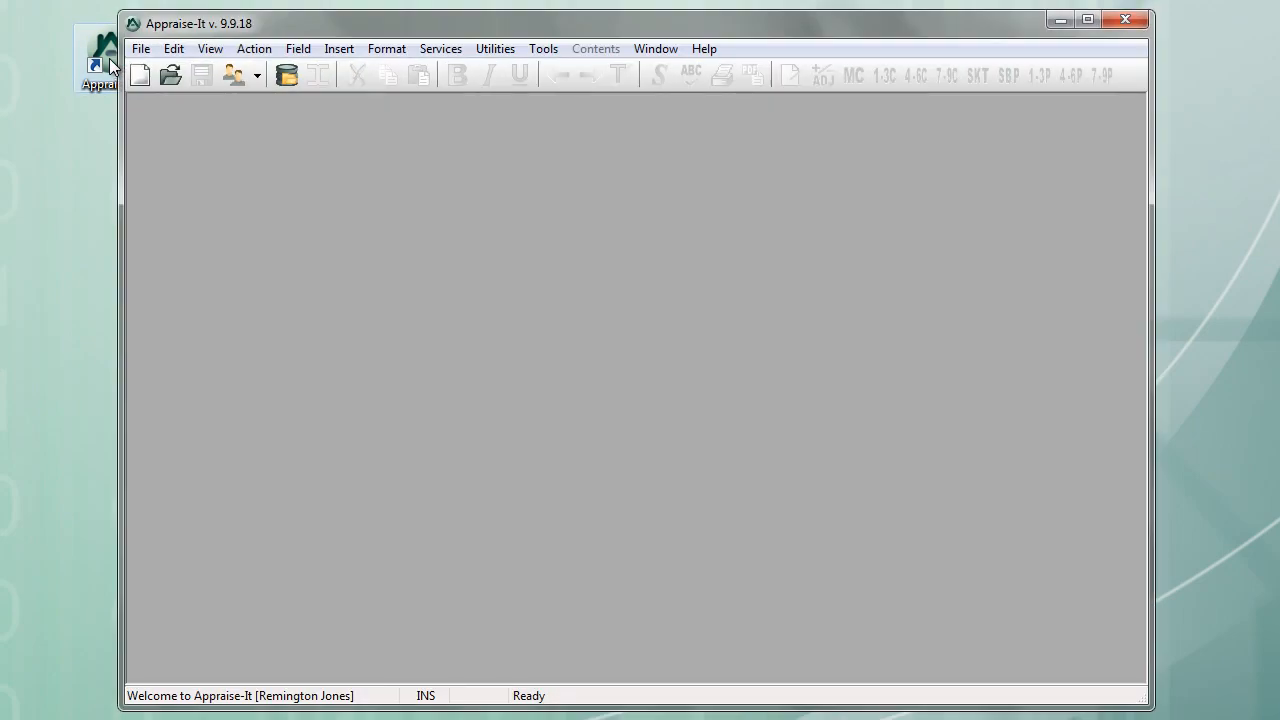
Step: Create a Uniform Residential Appraisal report from UA5-3X5.RPT with file number 10050018
{"action": "left_click", "coordinate": [139, 76]}
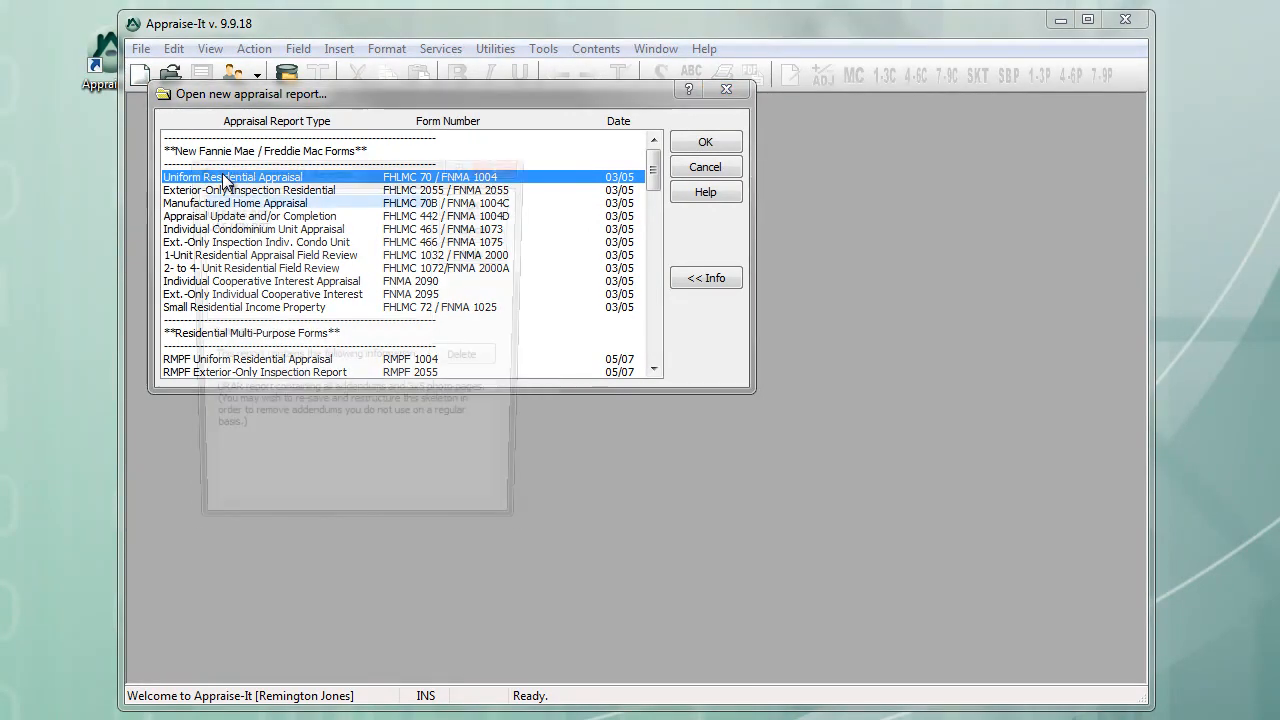
{"action": "left_click", "coordinate": [706, 141]}
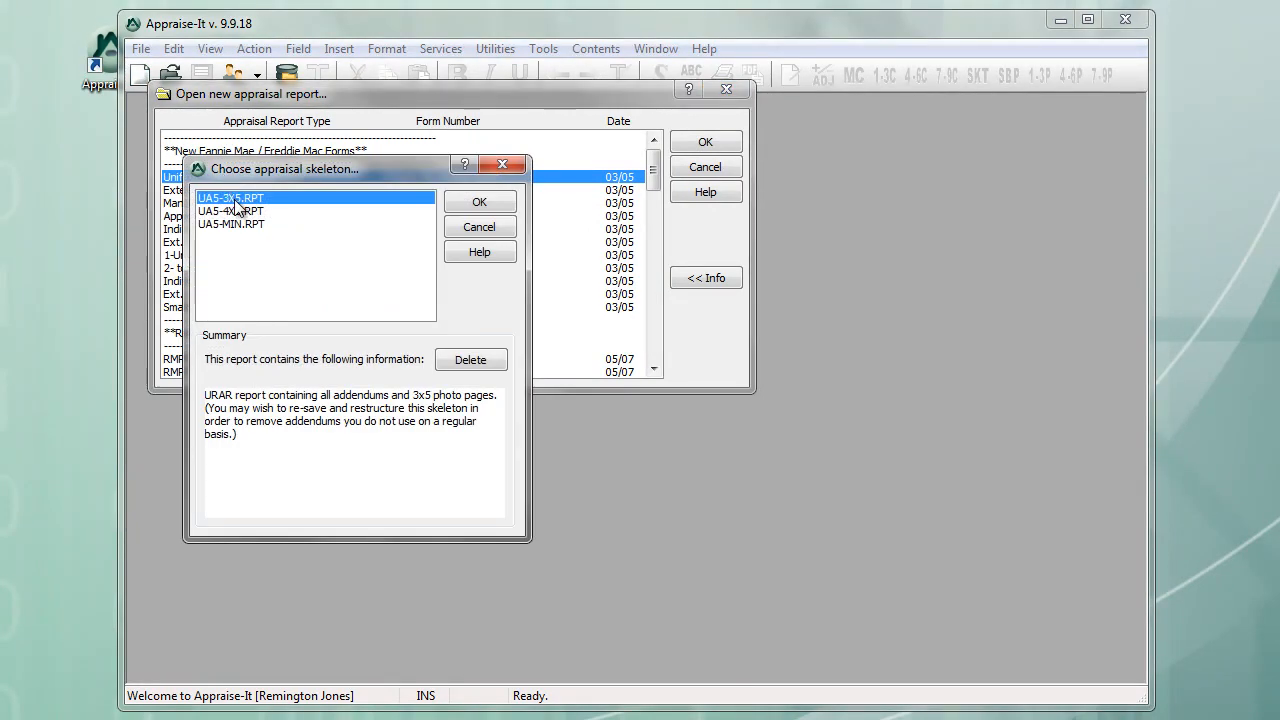
{"action": "left_click", "coordinate": [479, 201]}
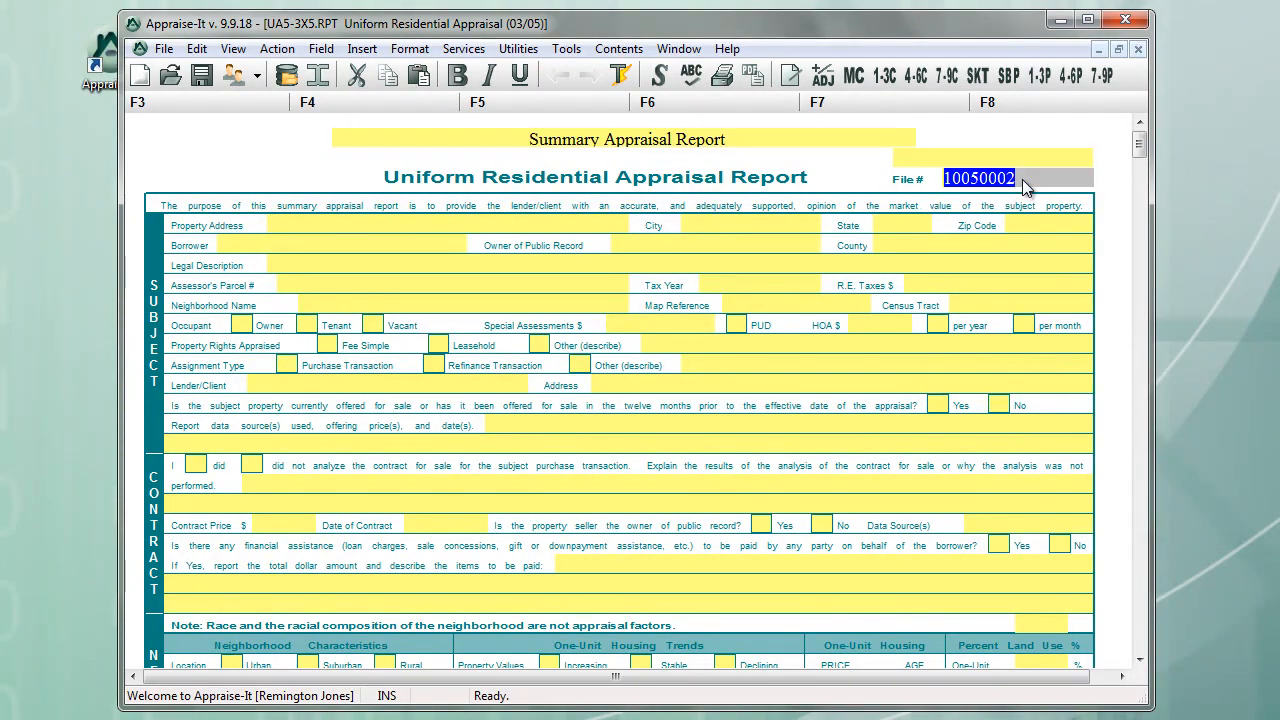
{"action": "left_click", "coordinate": [1026, 178]}
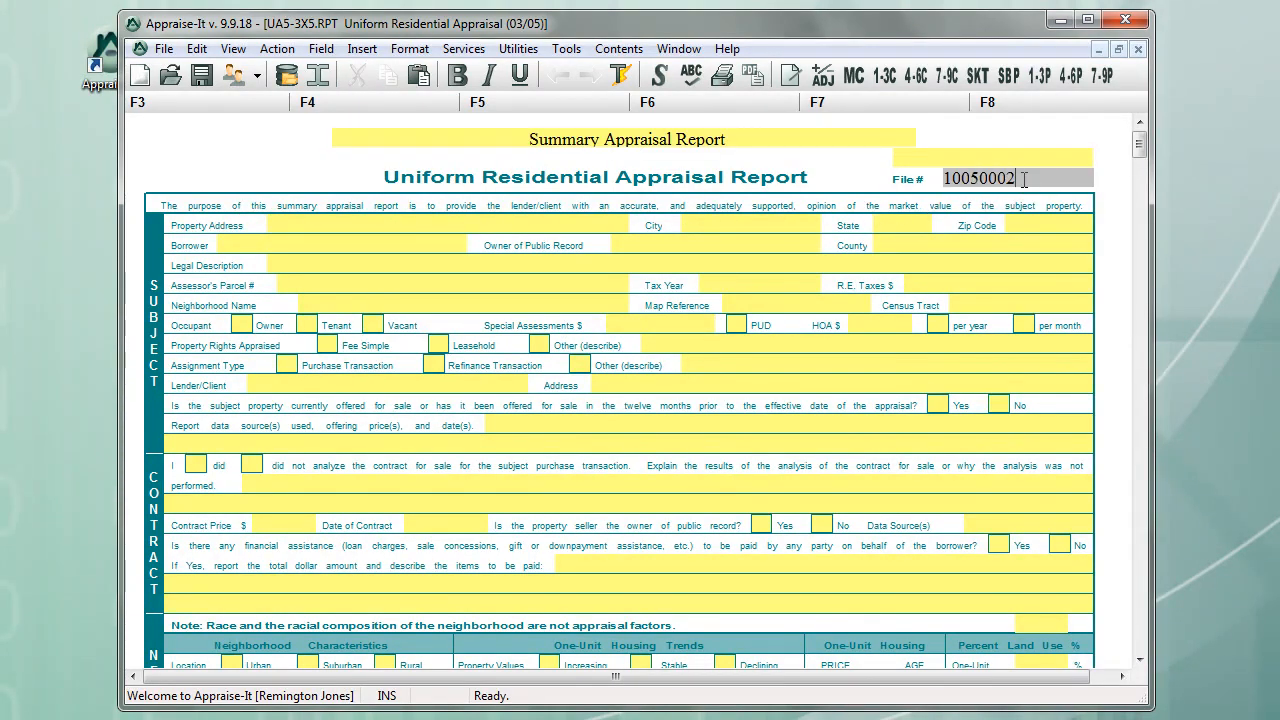
{"action": "key", "text": "BackSpace"}
{"action": "type", "text": "18"}
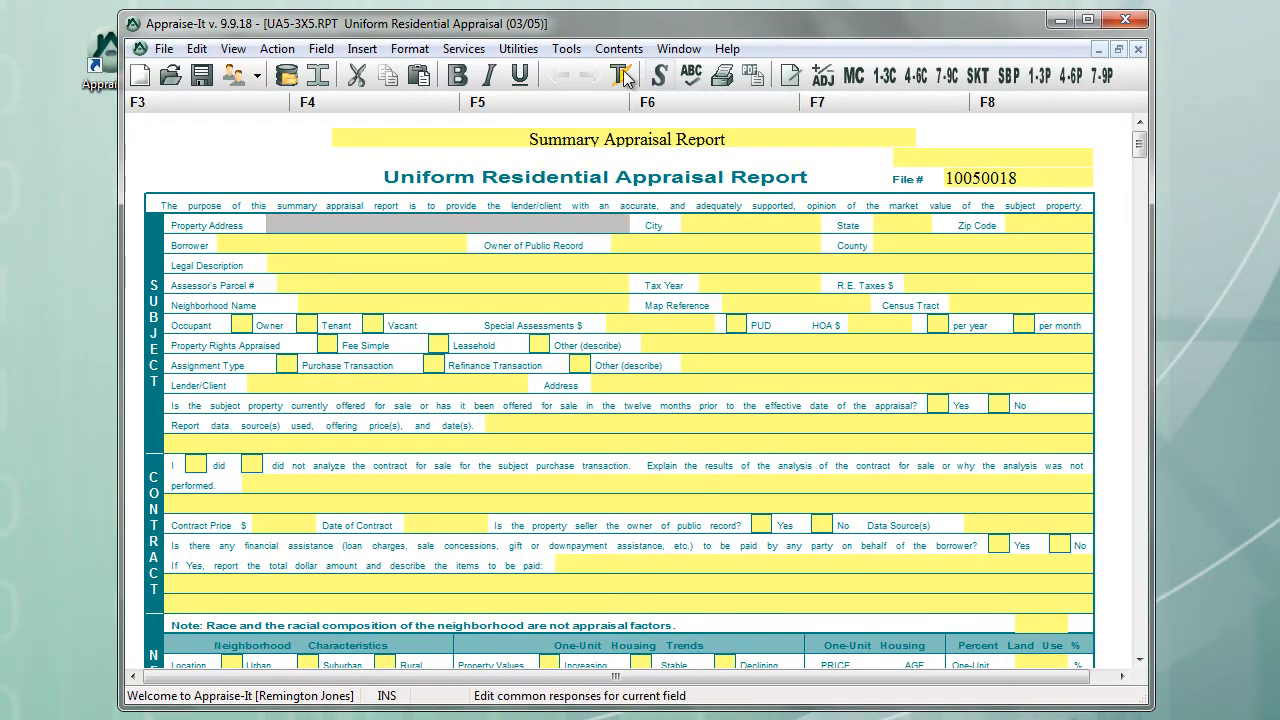
Step: Launch Apex Medina from Appraise-It's SKT button and look over the Edit commands
{"action": "left_click", "coordinate": [578, 48]}
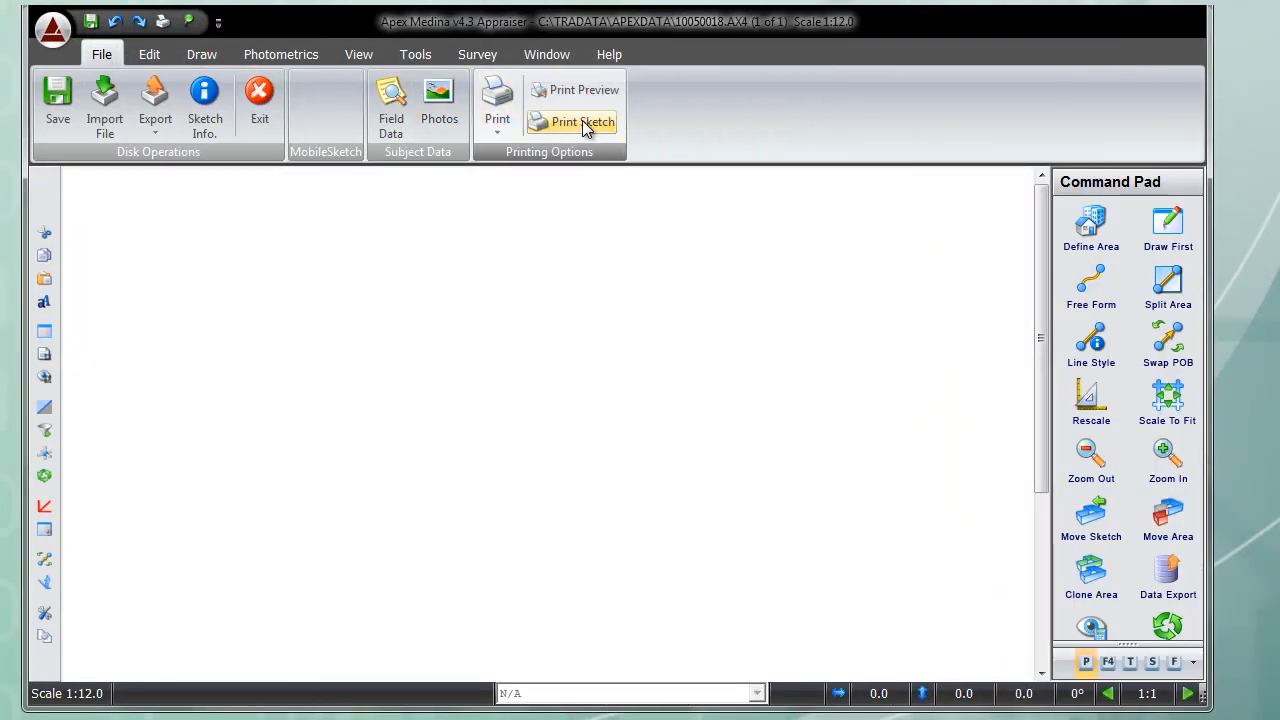
{"action": "mouse_move", "coordinate": [587, 125]}
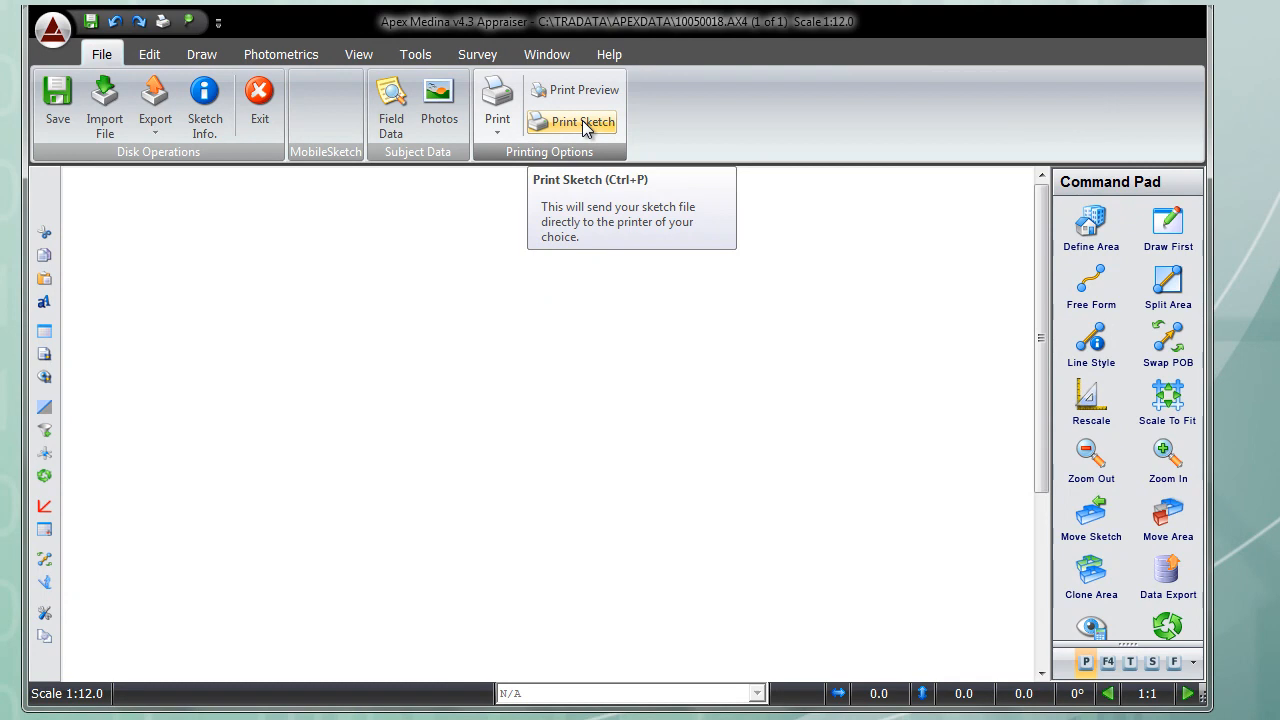
{"action": "mouse_move", "coordinate": [519, 180]}
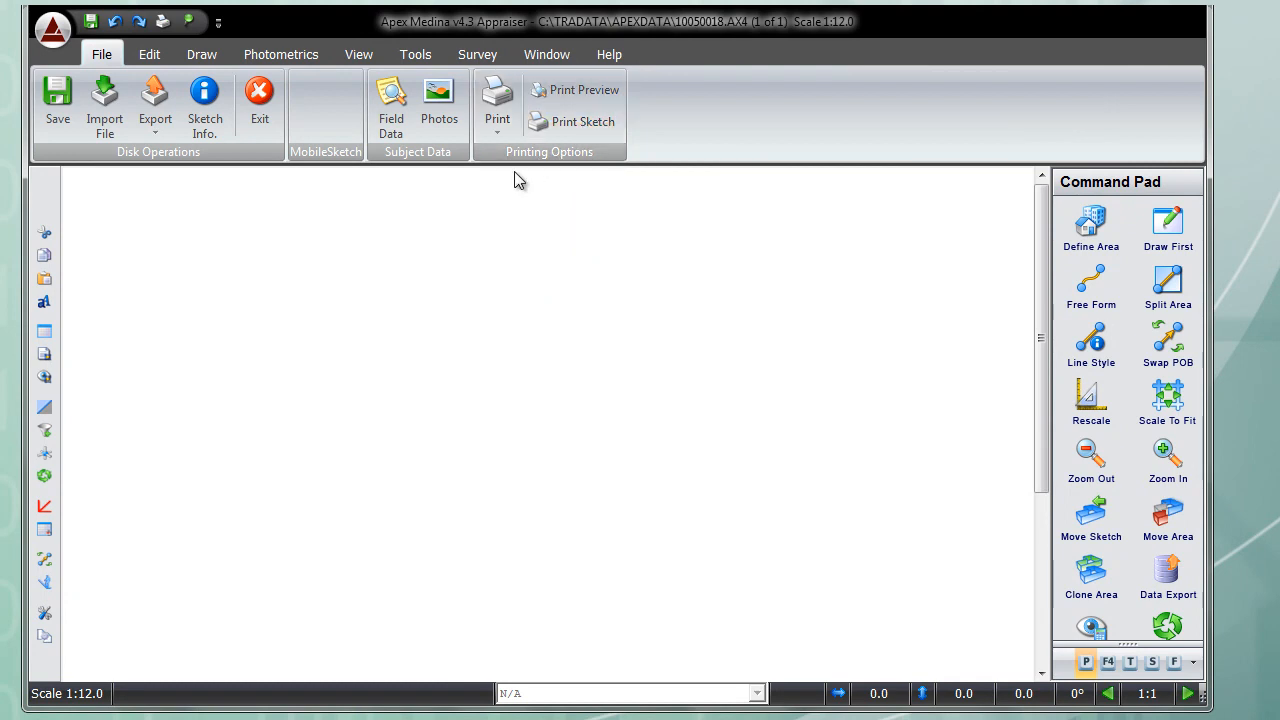
{"action": "mouse_move", "coordinate": [487, 202]}
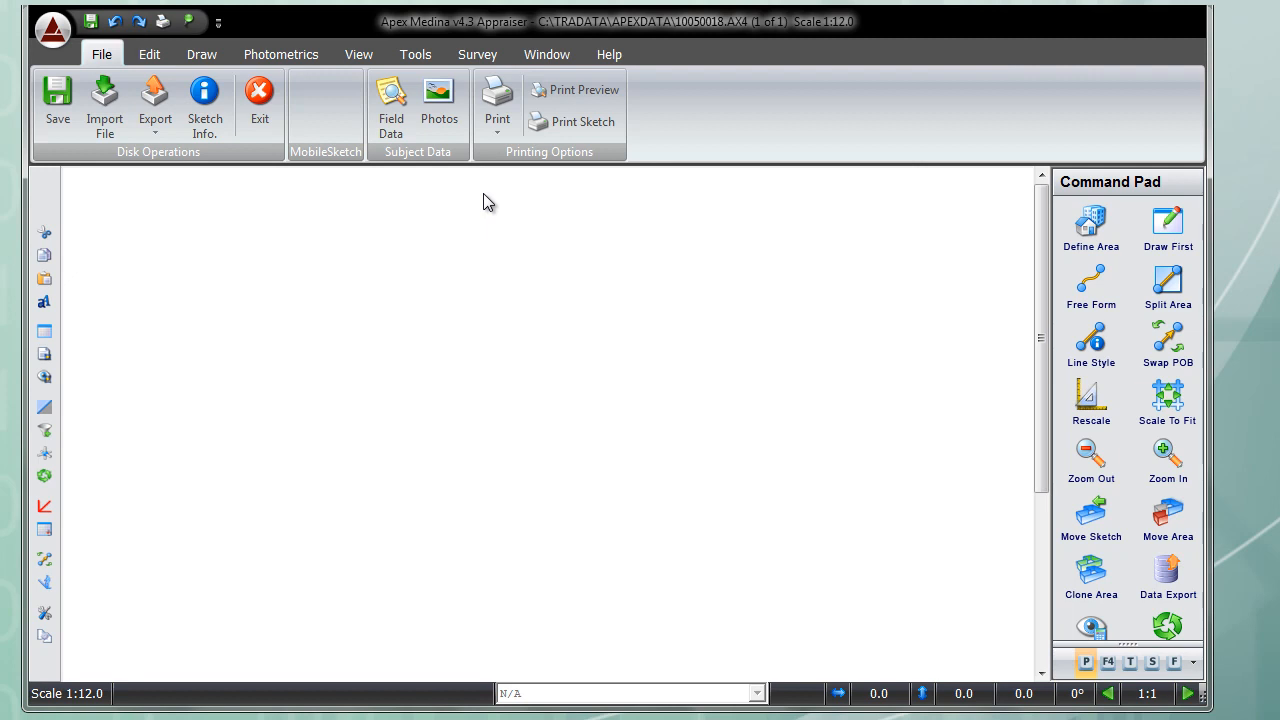
{"action": "left_click", "coordinate": [157, 54]}
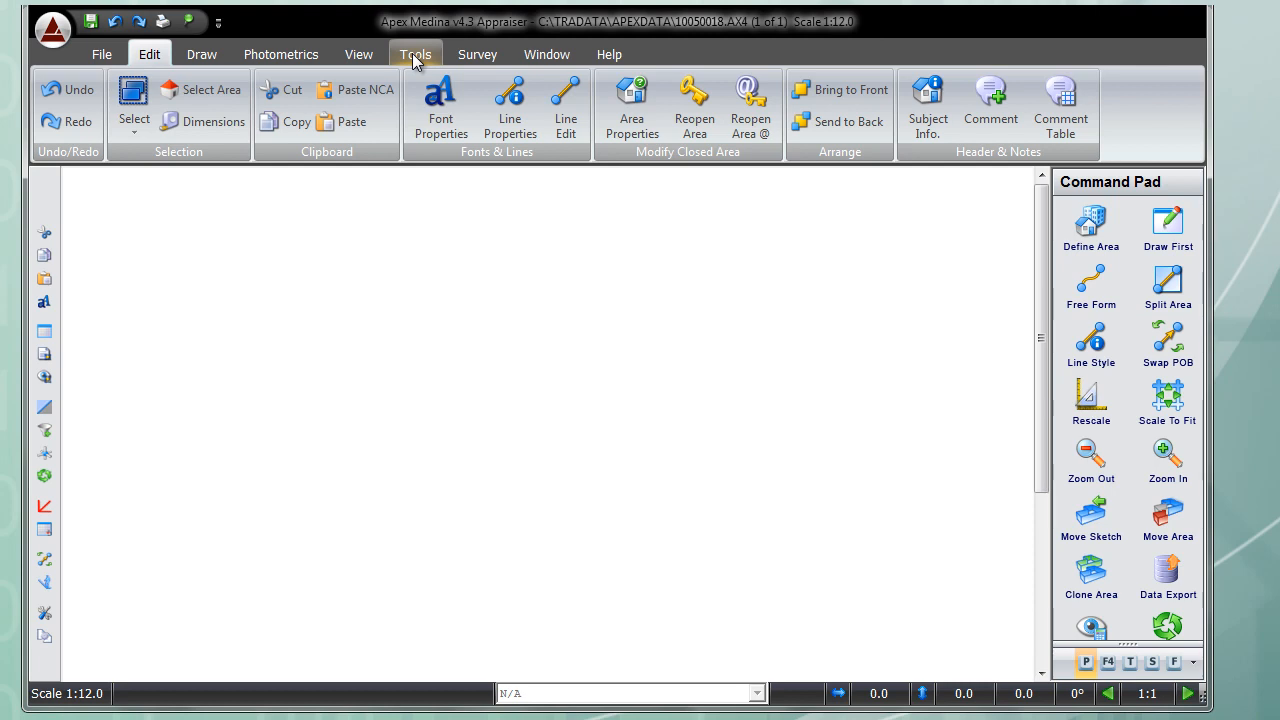
Step: Set dimension placement mode to Automatic in Tools Configuration's Dimensions tab
{"action": "left_click", "coordinate": [415, 54]}
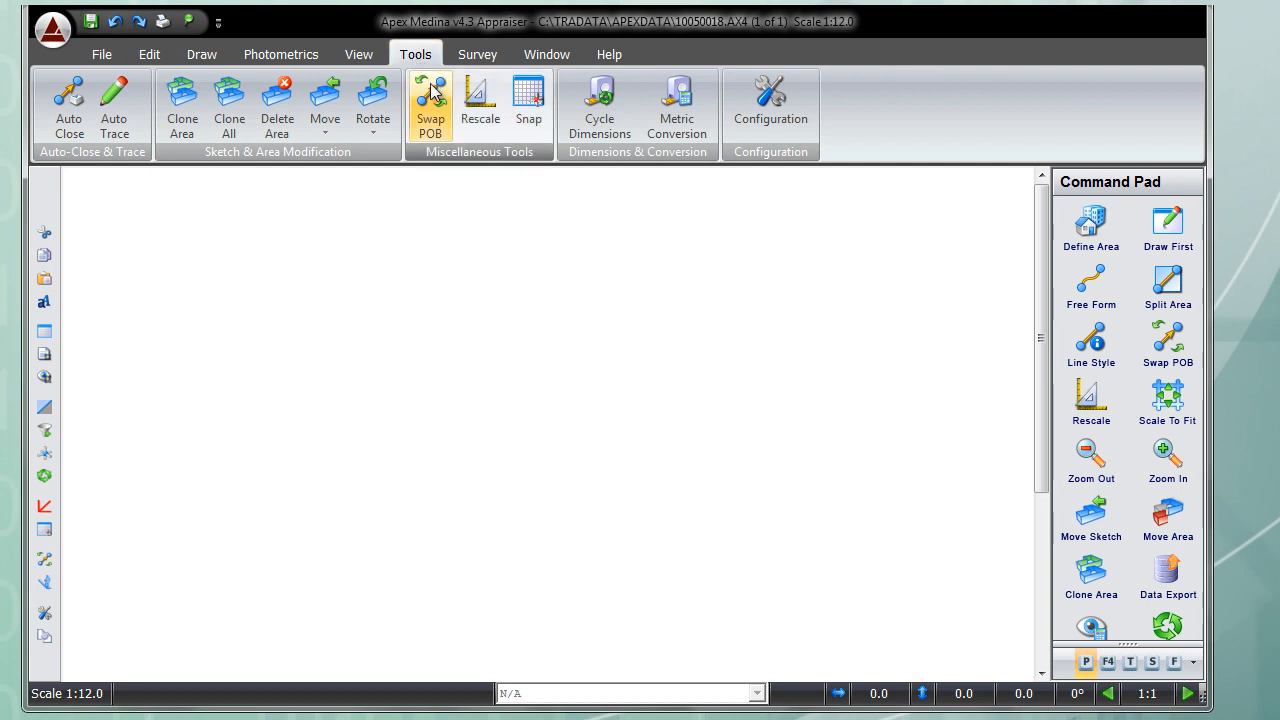
{"action": "mouse_move", "coordinate": [770, 105]}
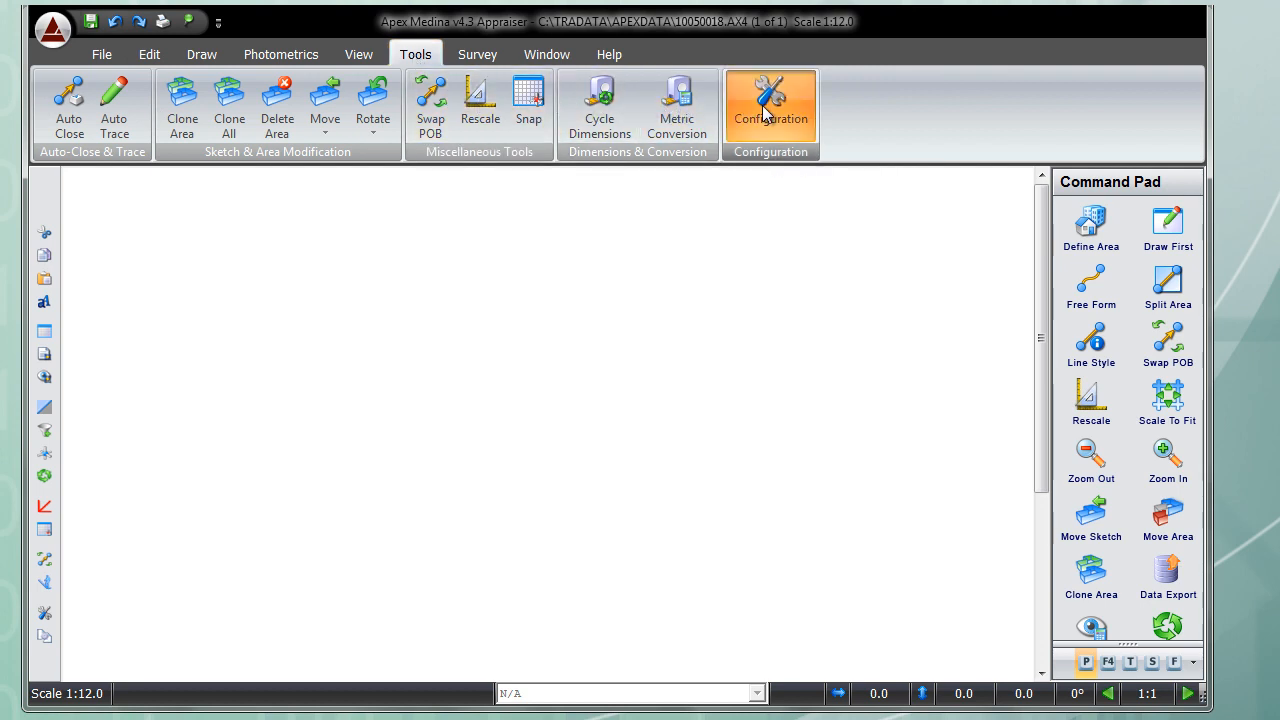
{"action": "left_click", "coordinate": [771, 103]}
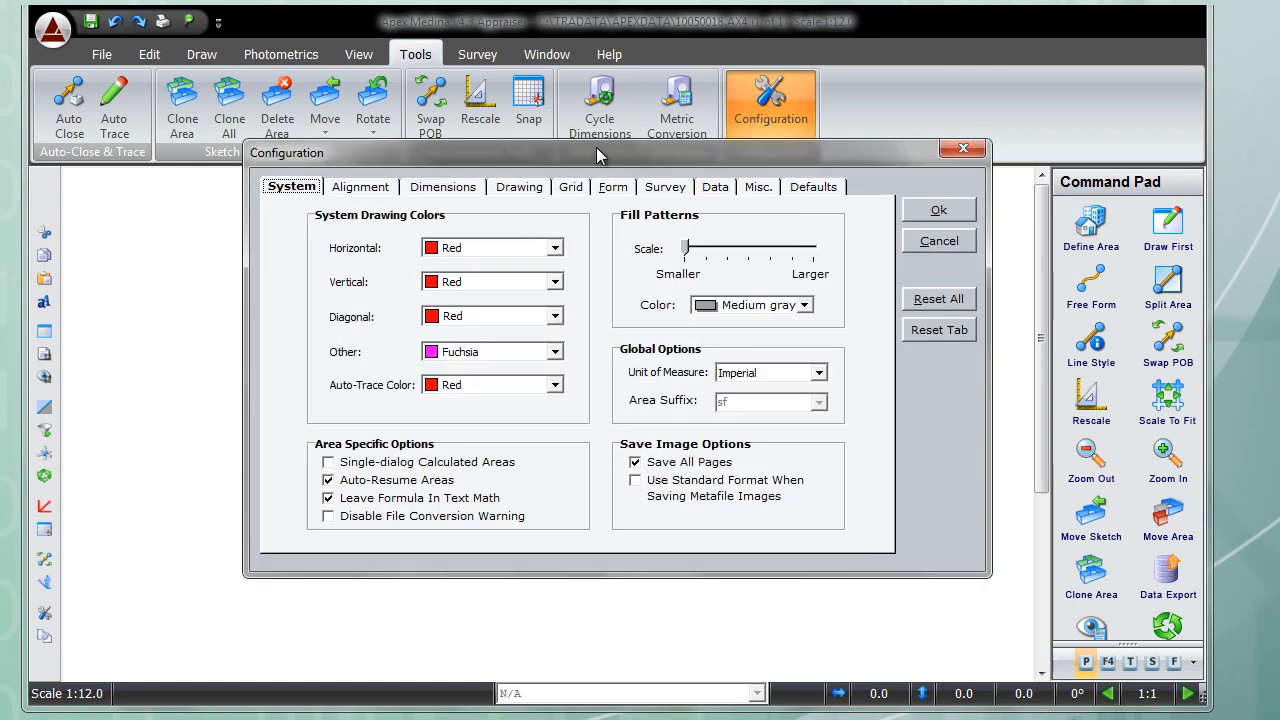
{"action": "left_click", "coordinate": [443, 187]}
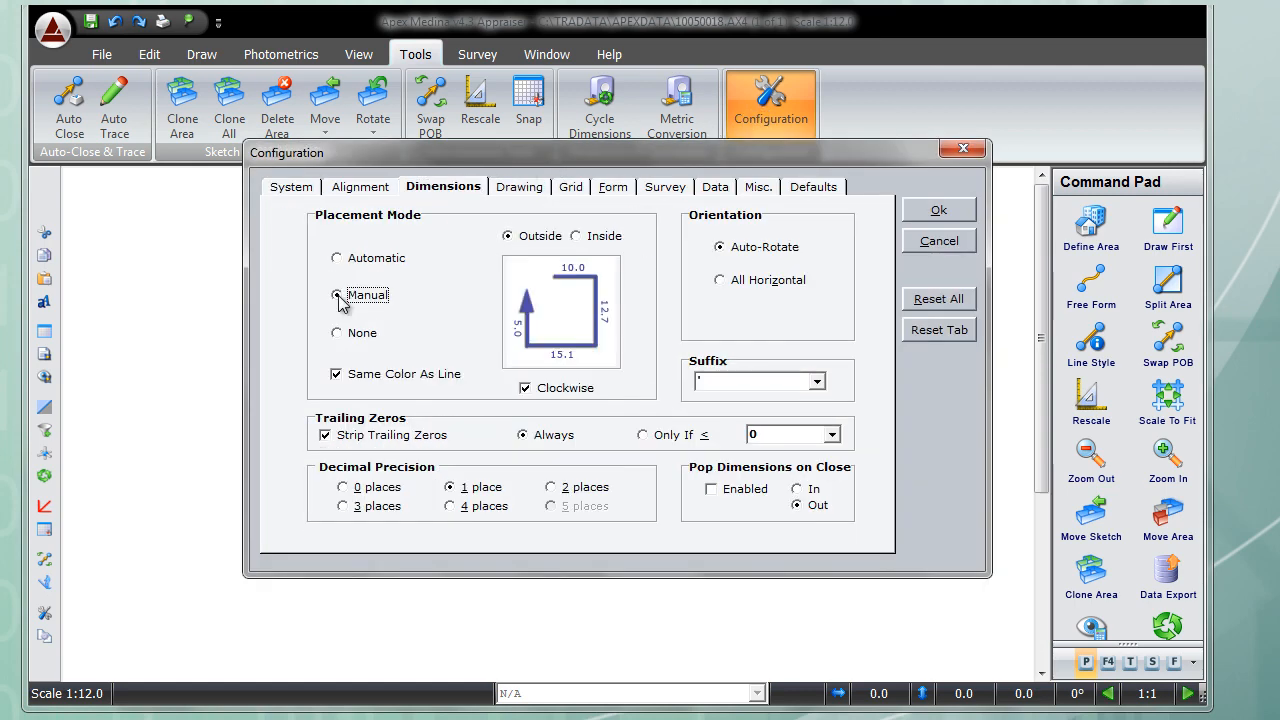
{"action": "left_click", "coordinate": [337, 258]}
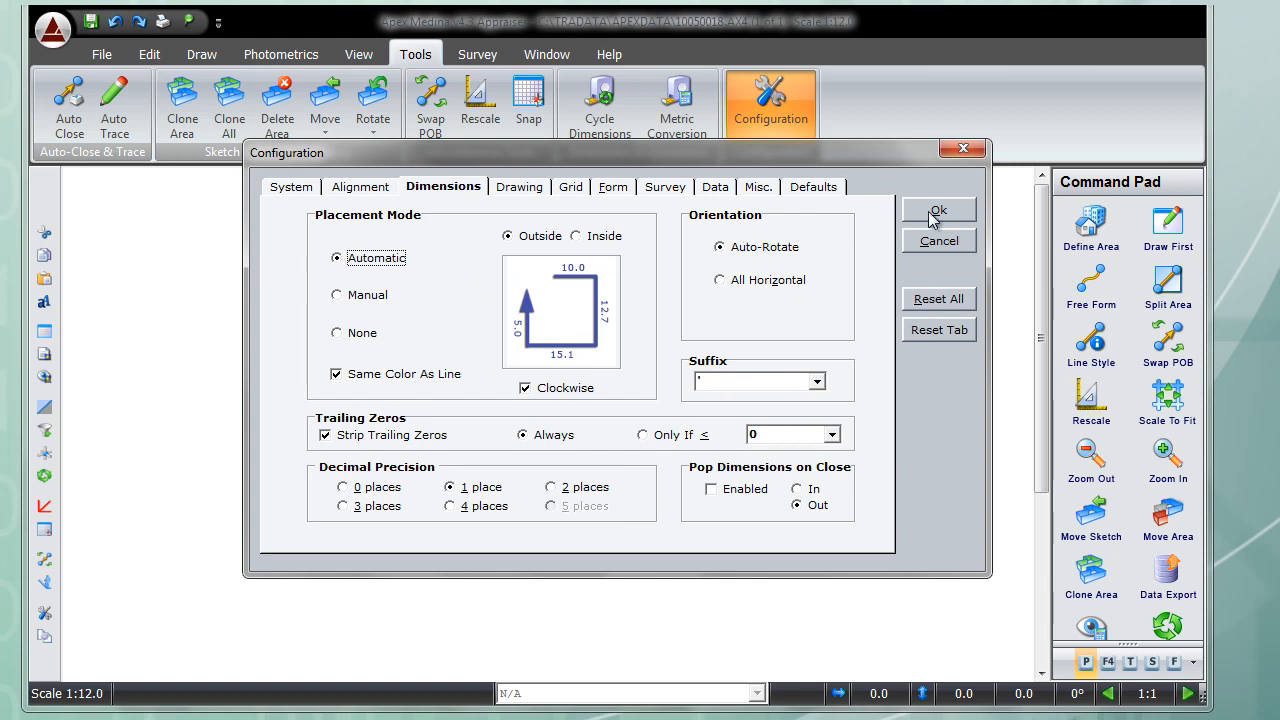
{"action": "left_click", "coordinate": [937, 210]}
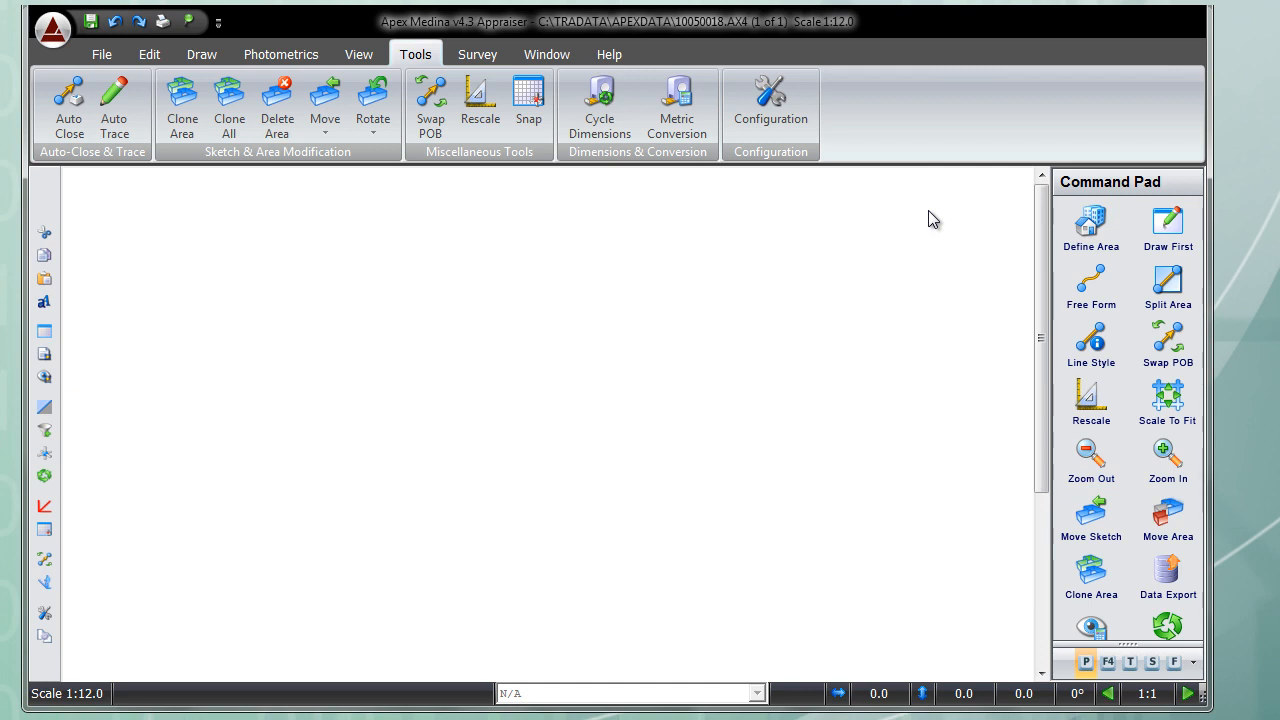
{"action": "mouse_move", "coordinate": [1091, 575]}
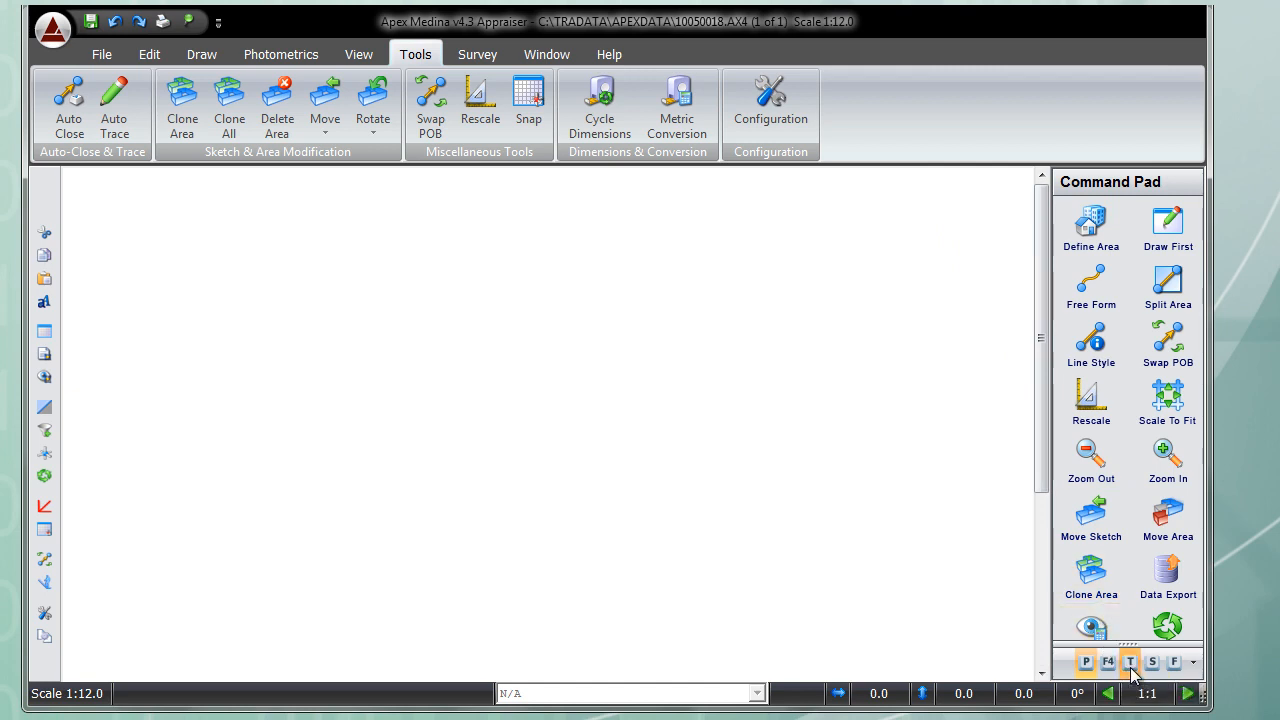
{"action": "left_click", "coordinate": [1127, 662]}
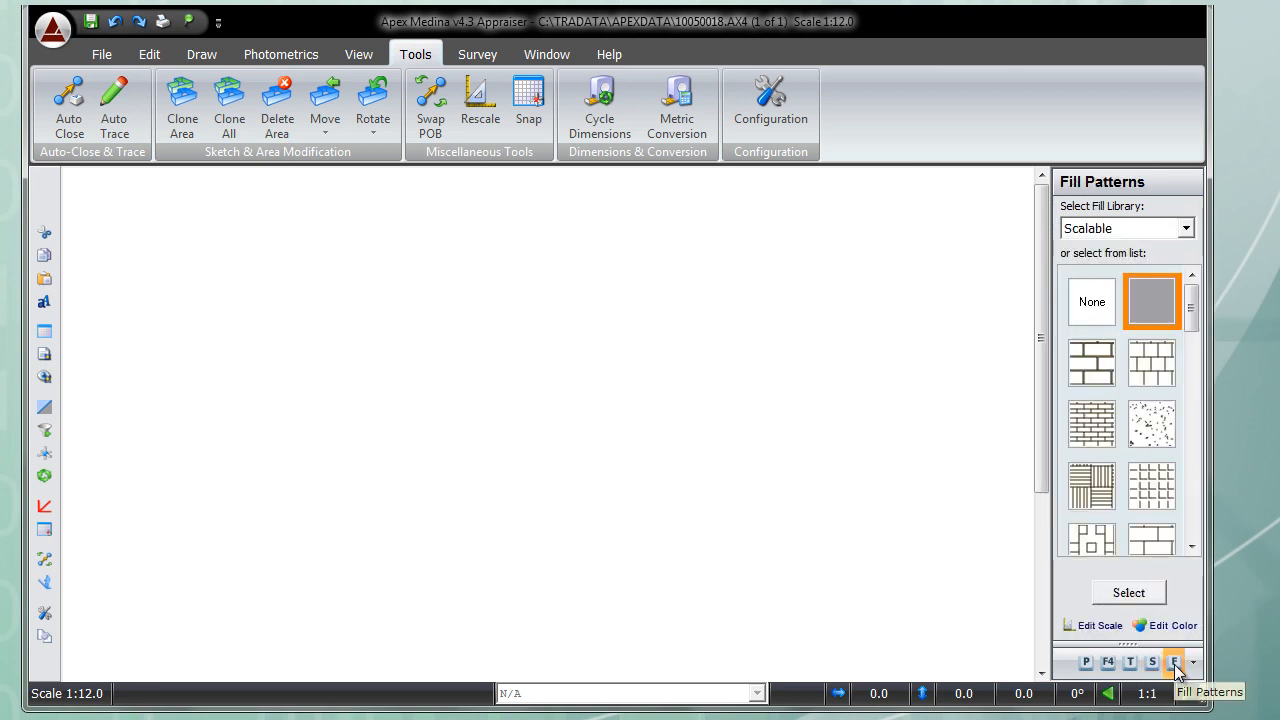
{"action": "left_click", "coordinate": [1085, 662]}
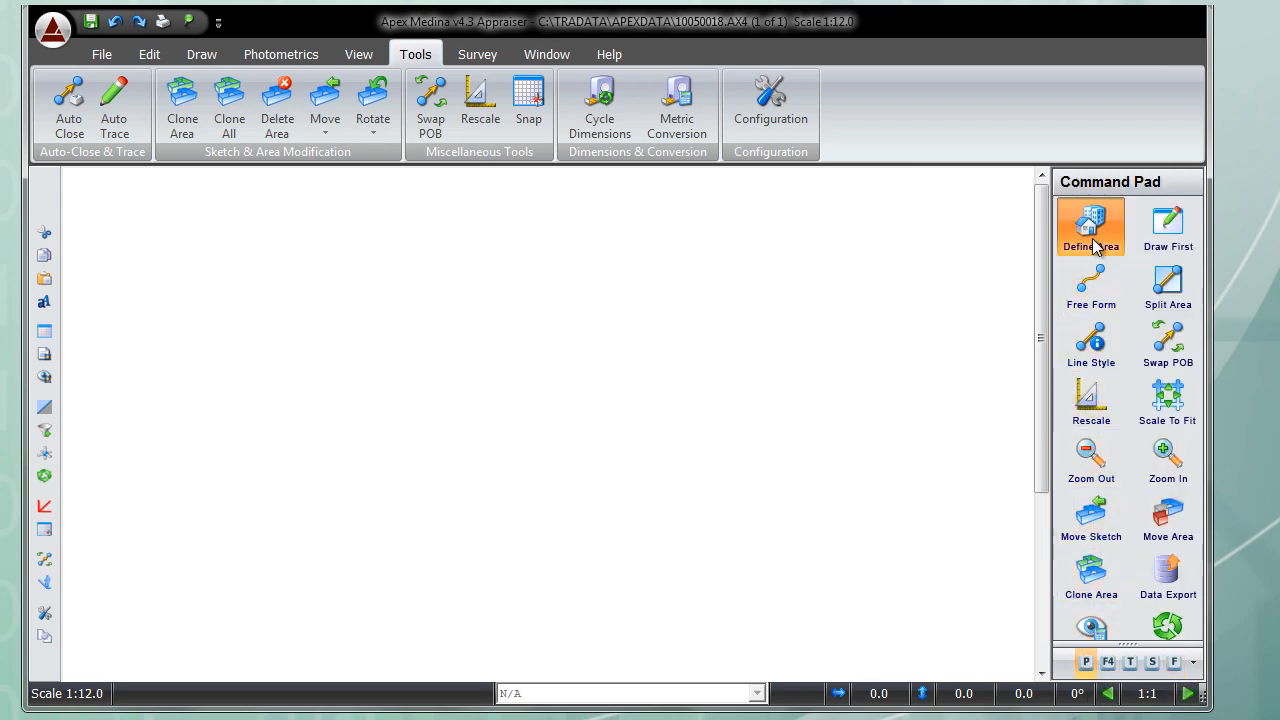
Step: Define a GLA1 'First Floor' area with Solid Medina Blue lines saved as default
{"action": "left_click", "coordinate": [1091, 225]}
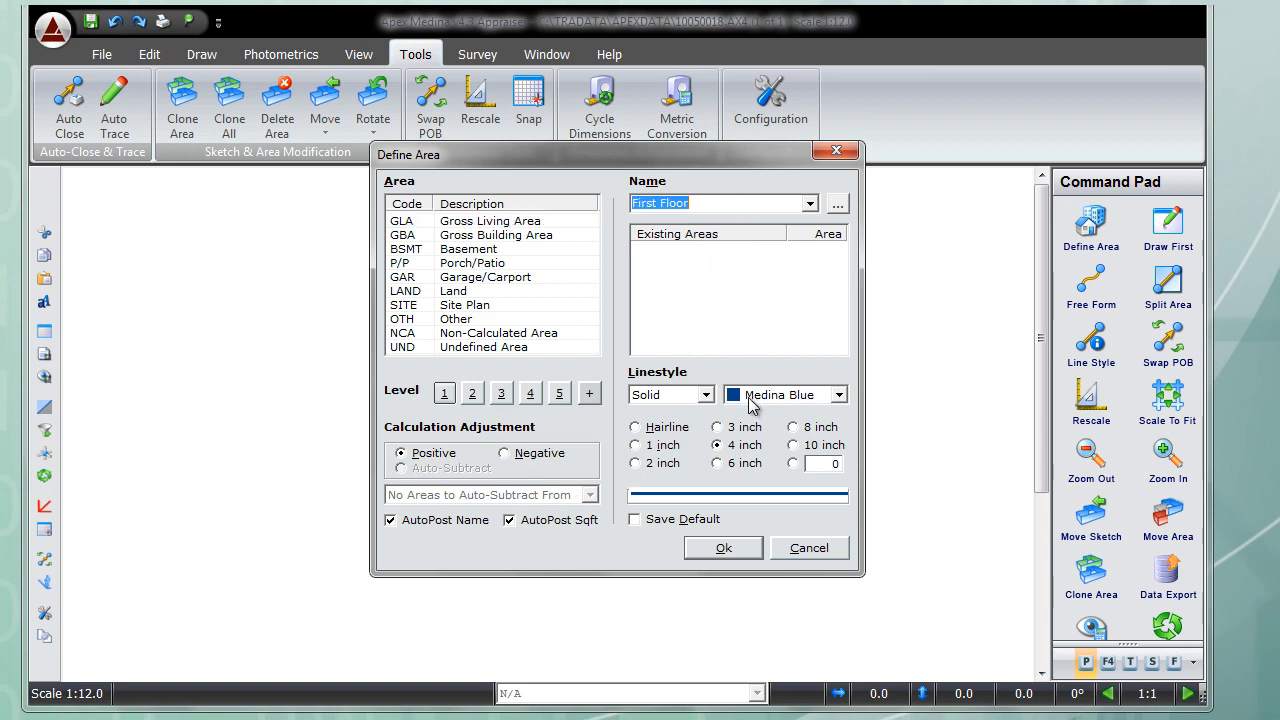
{"action": "mouse_move", "coordinate": [745, 410]}
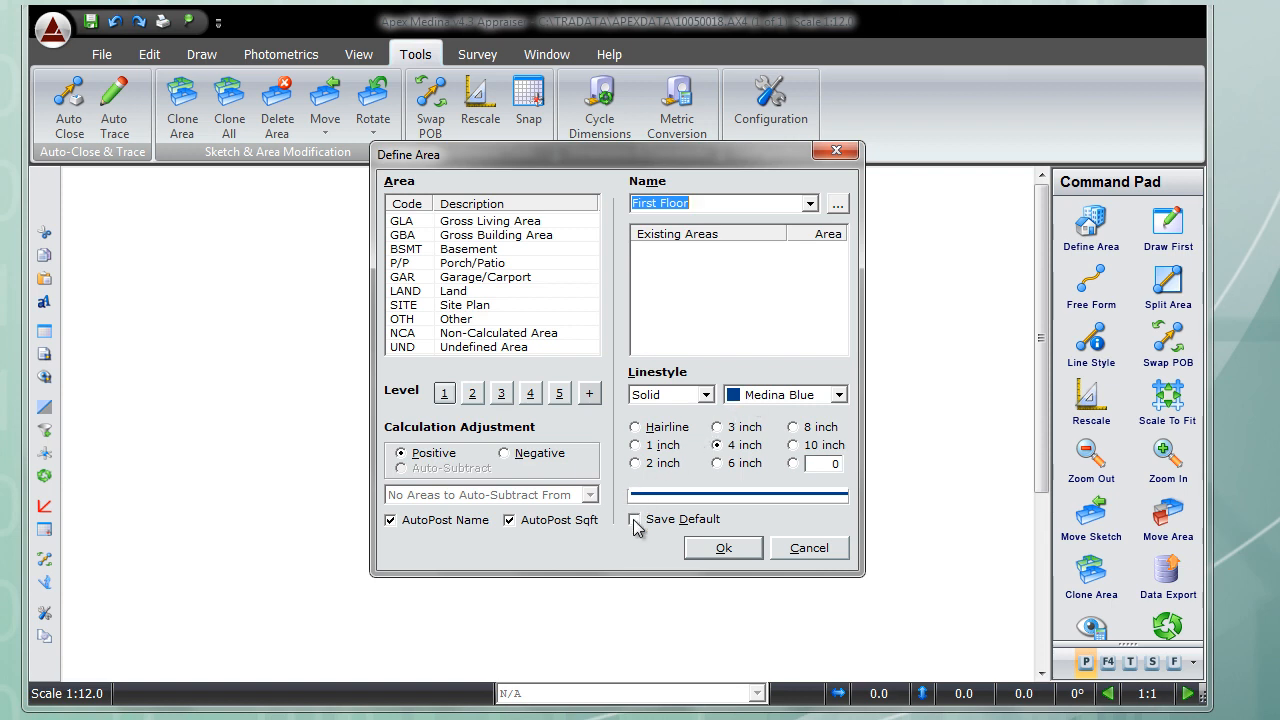
{"action": "left_click", "coordinate": [635, 519]}
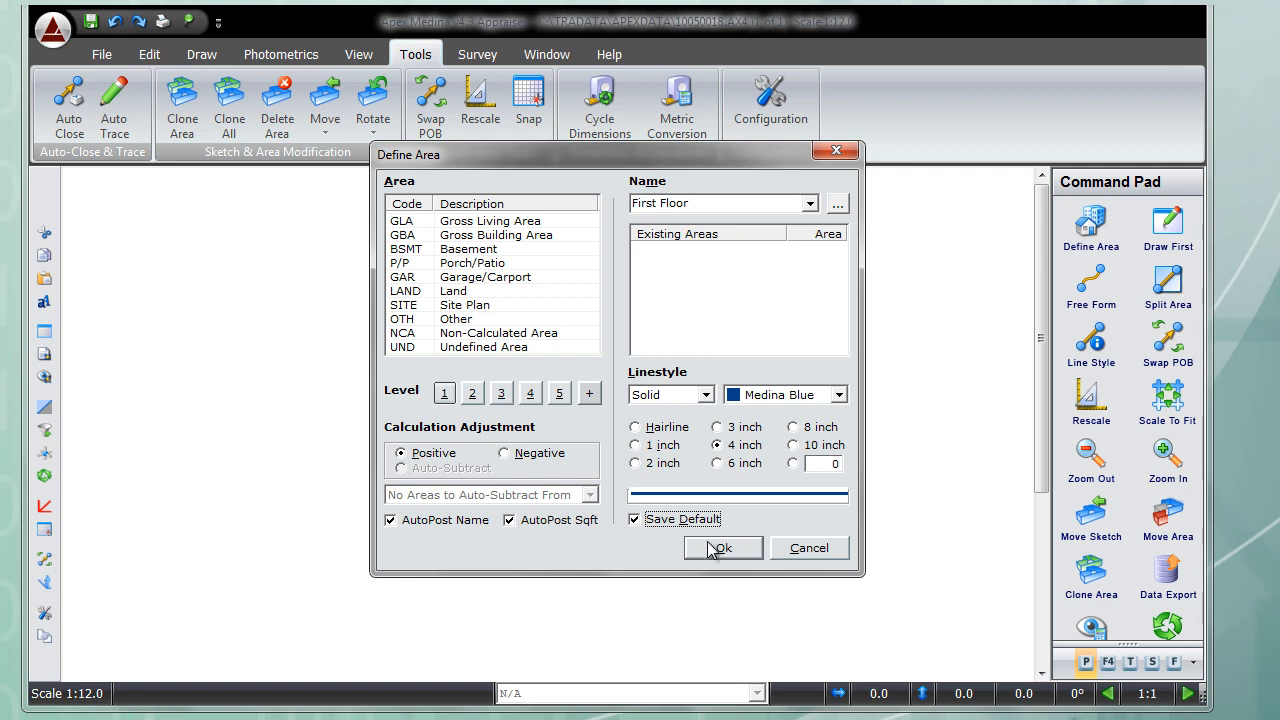
{"action": "left_click", "coordinate": [723, 548]}
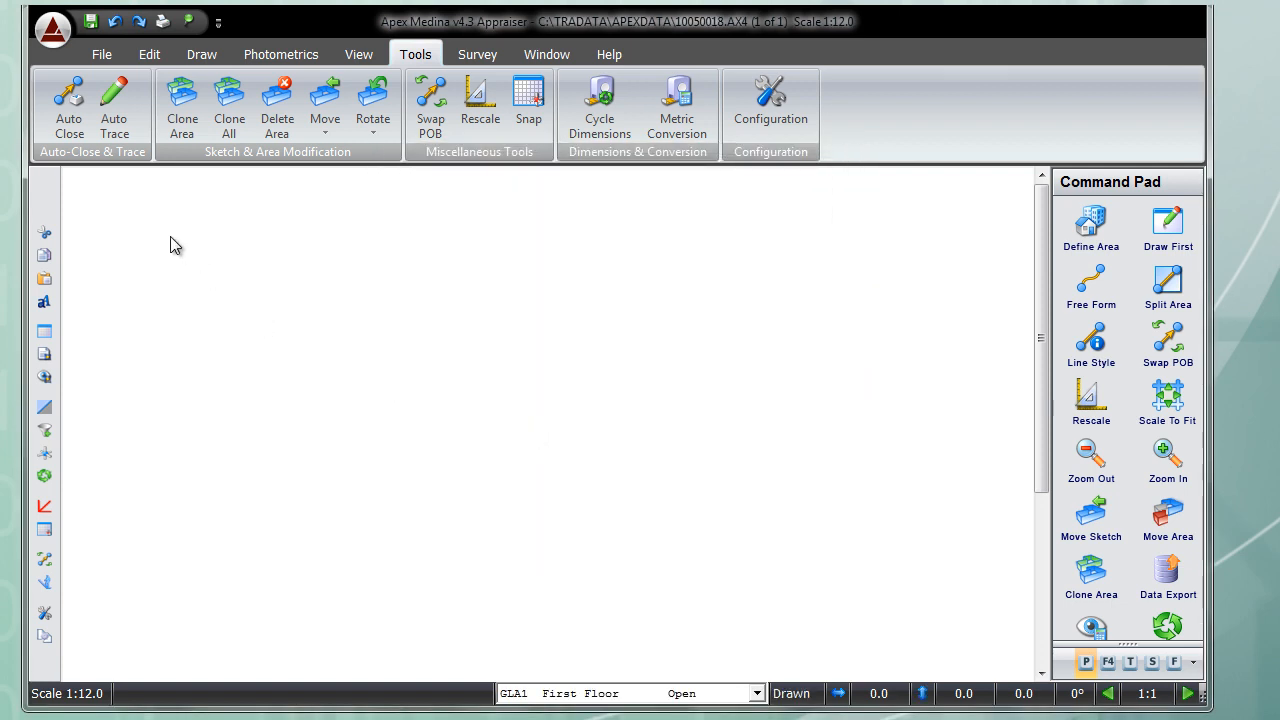
{"action": "mouse_move", "coordinate": [132, 218]}
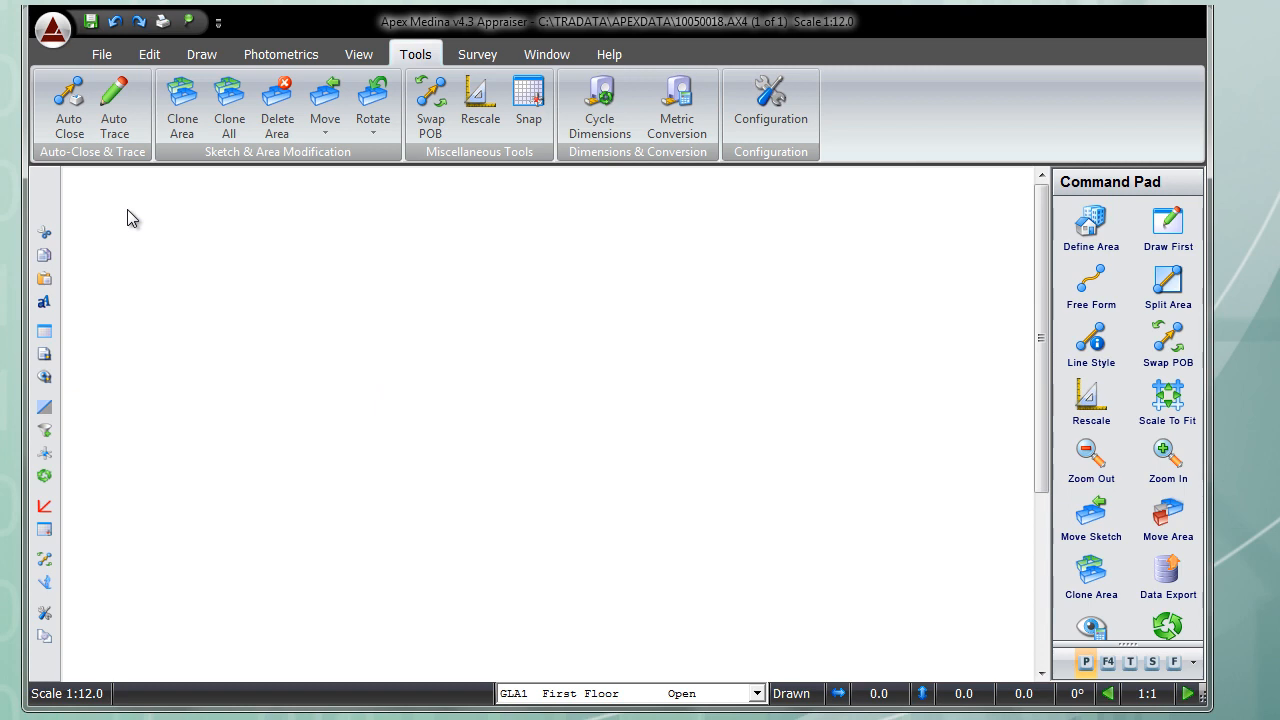
{"action": "mouse_move", "coordinate": [127, 209]}
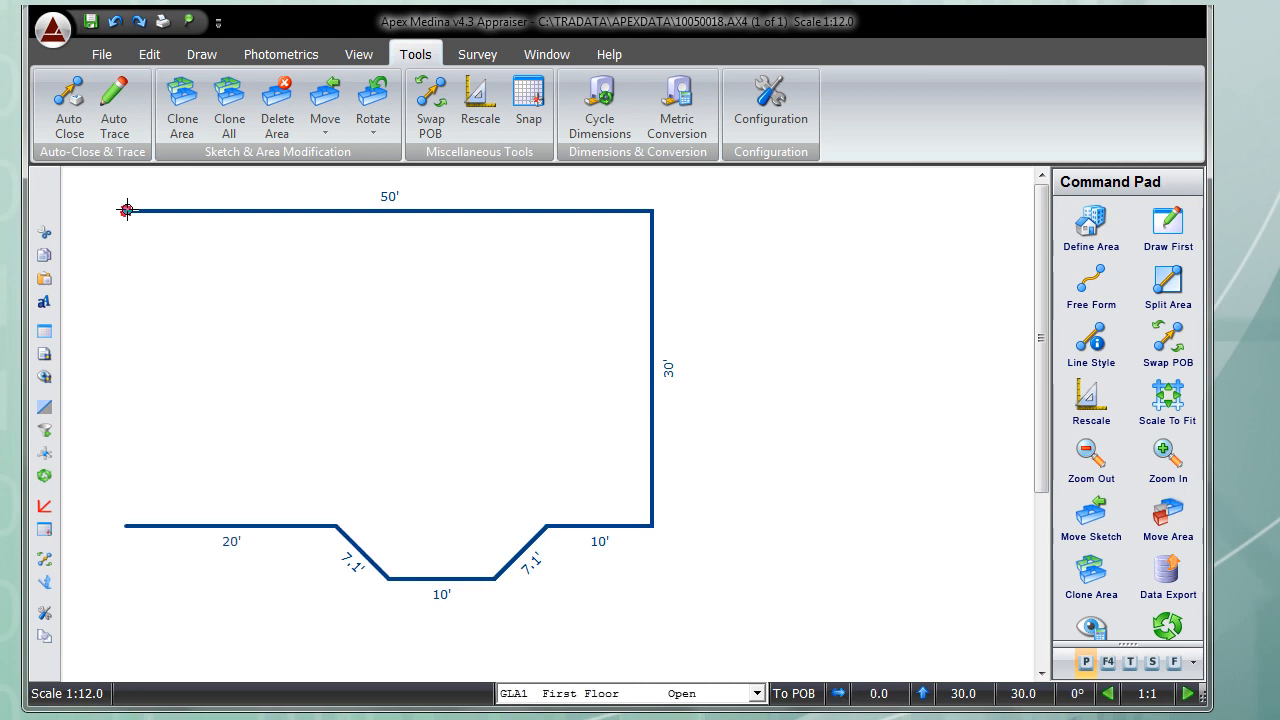
Step: Close the First Floor outline at its point of beginning, giving 1575.0 sf
{"action": "left_click", "coordinate": [67, 105]}
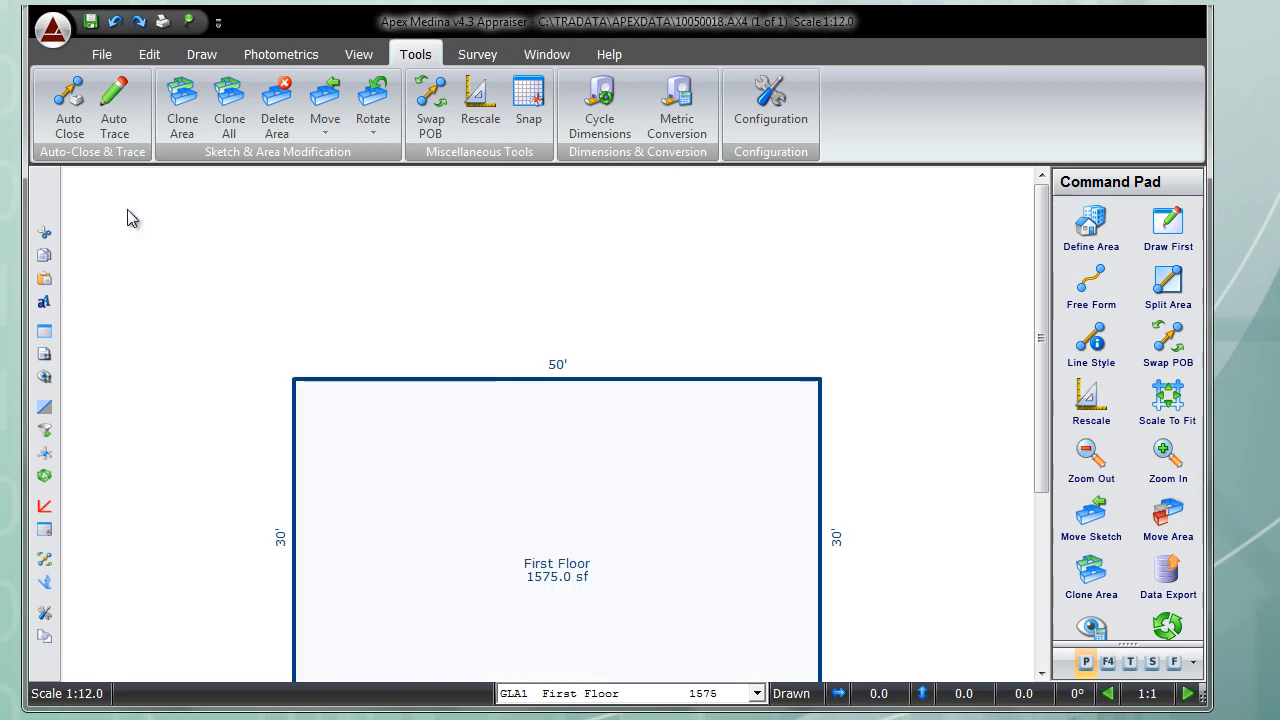
{"action": "mouse_move", "coordinate": [951, 391]}
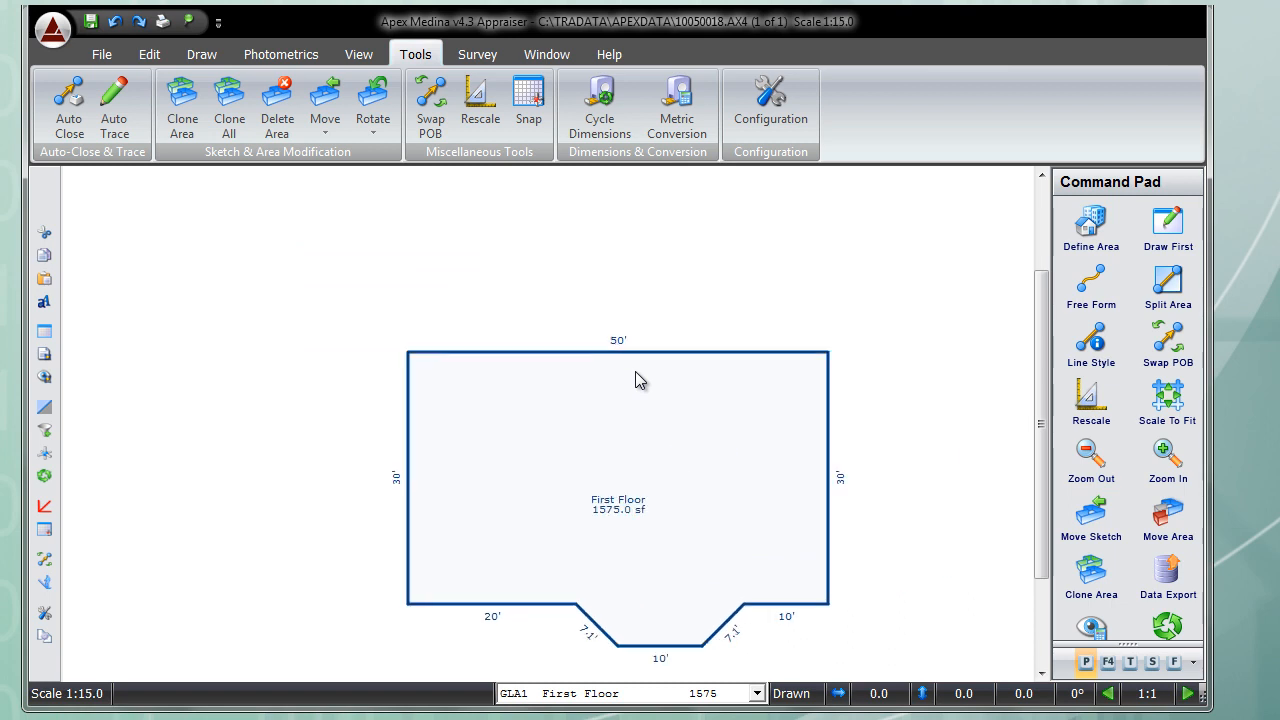
Step: Scale the First Floor sketch to fit the page
{"action": "left_click", "coordinate": [1167, 455]}
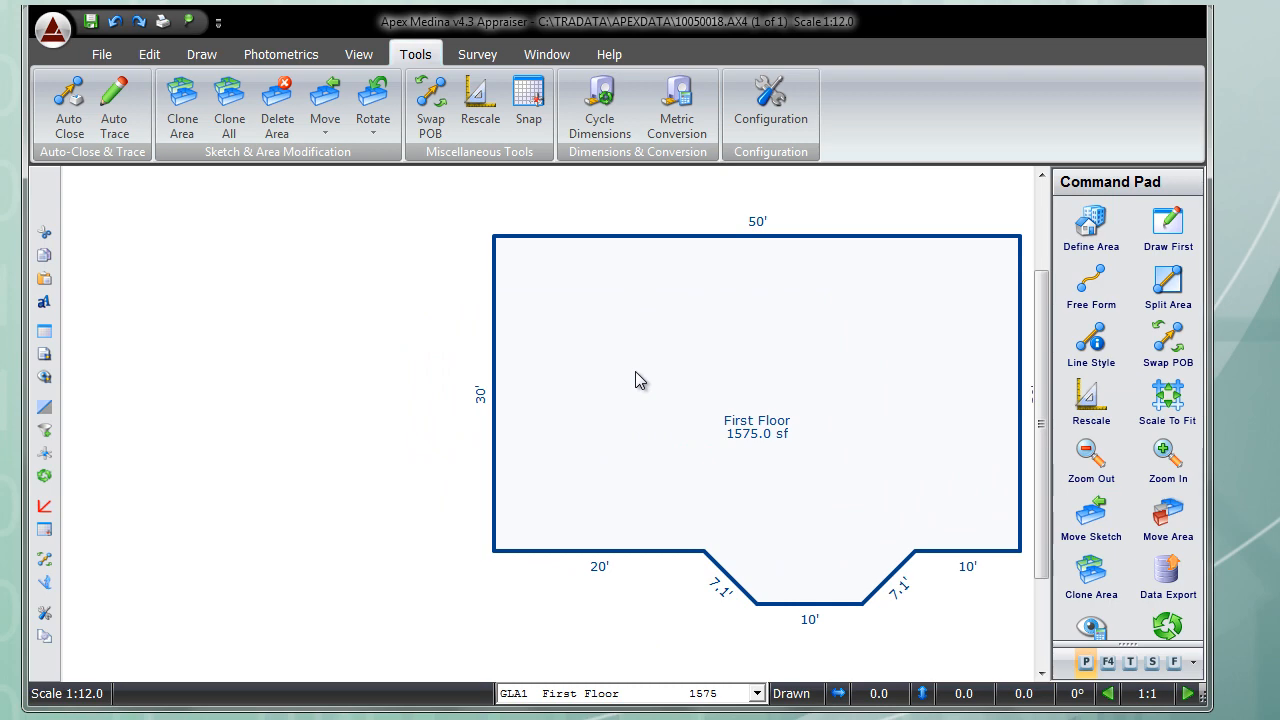
{"action": "mouse_move", "coordinate": [1081, 240]}
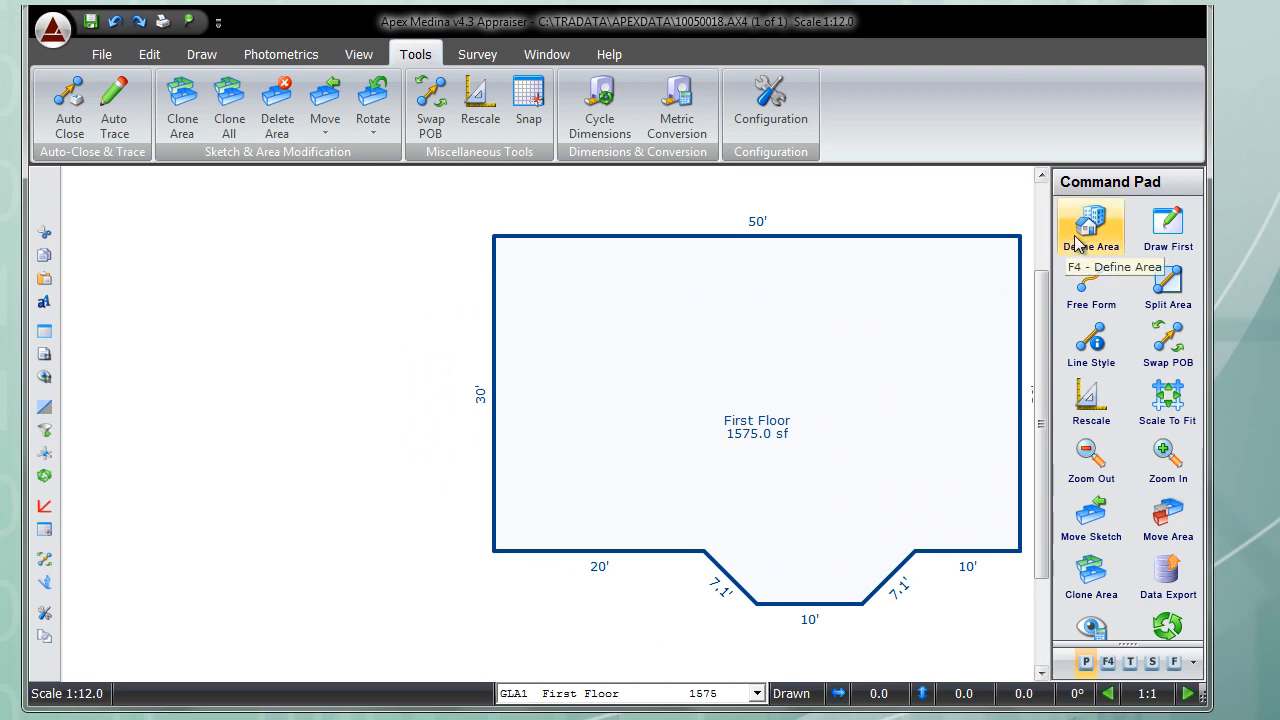
Step: Define a GAR Garage/Carport area with solid green outline lines
{"action": "left_click", "coordinate": [1090, 225]}
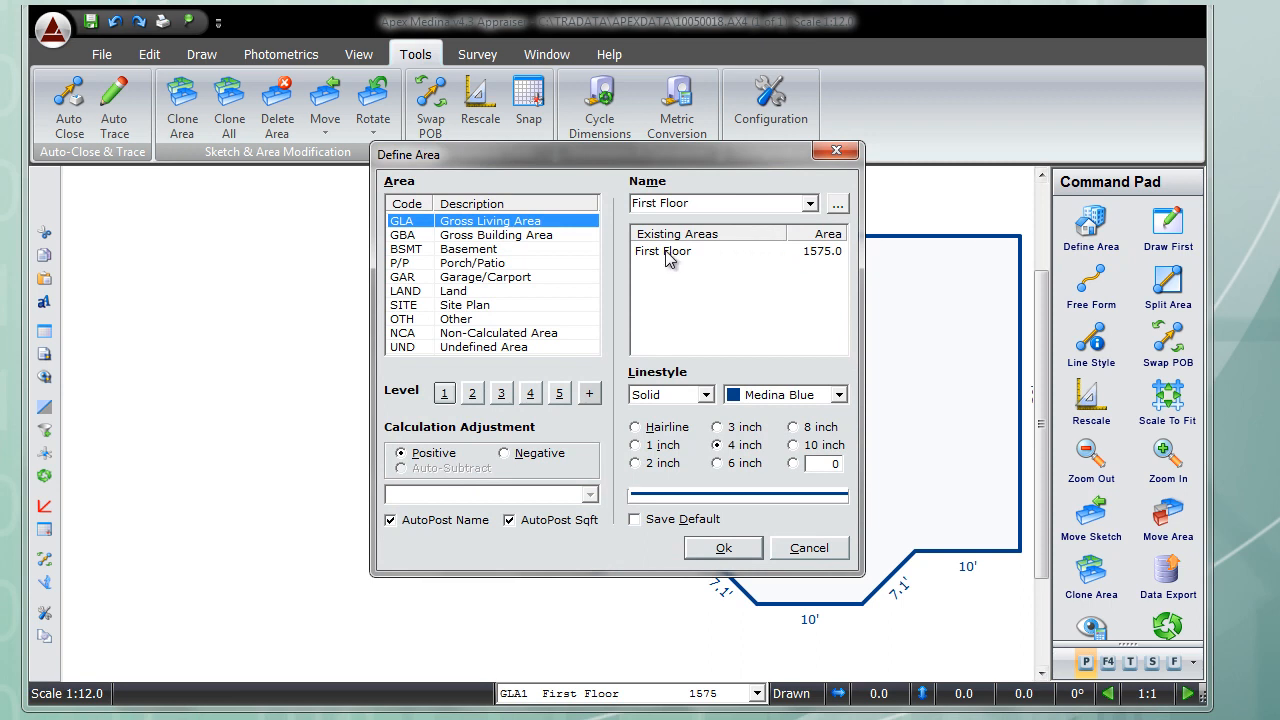
{"action": "left_click", "coordinate": [485, 277]}
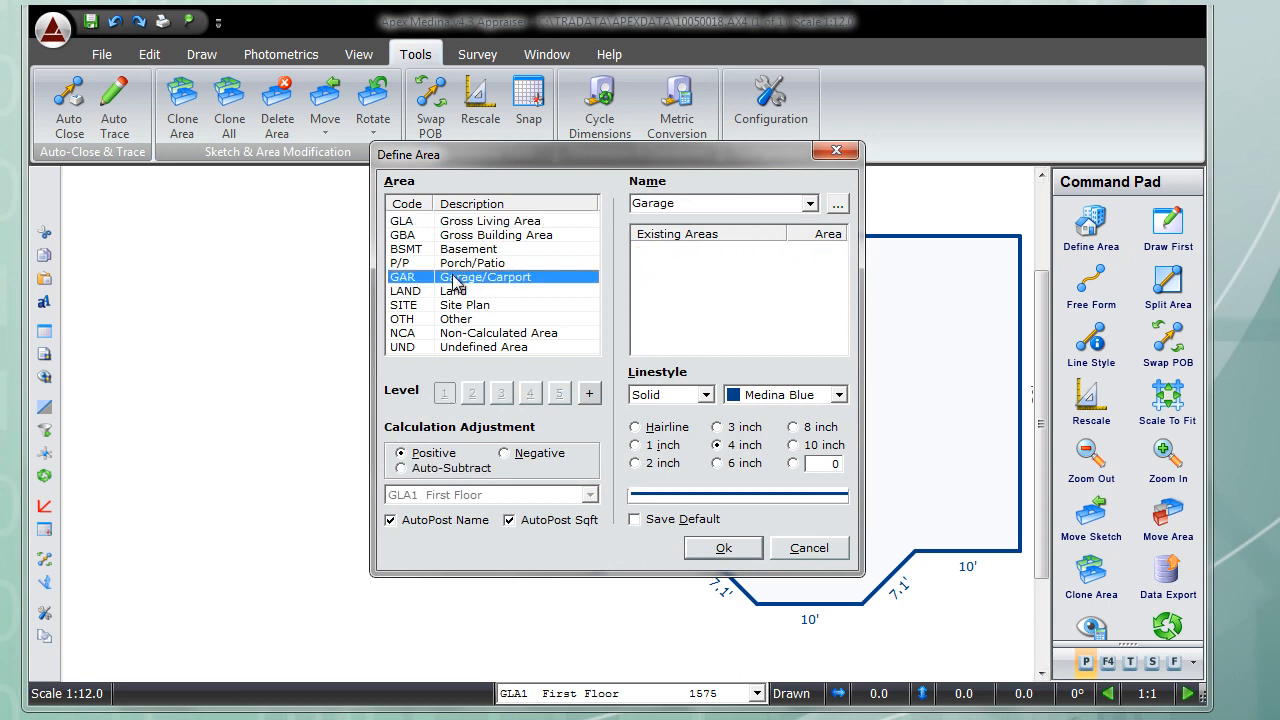
{"action": "mouse_move", "coordinate": [767, 397]}
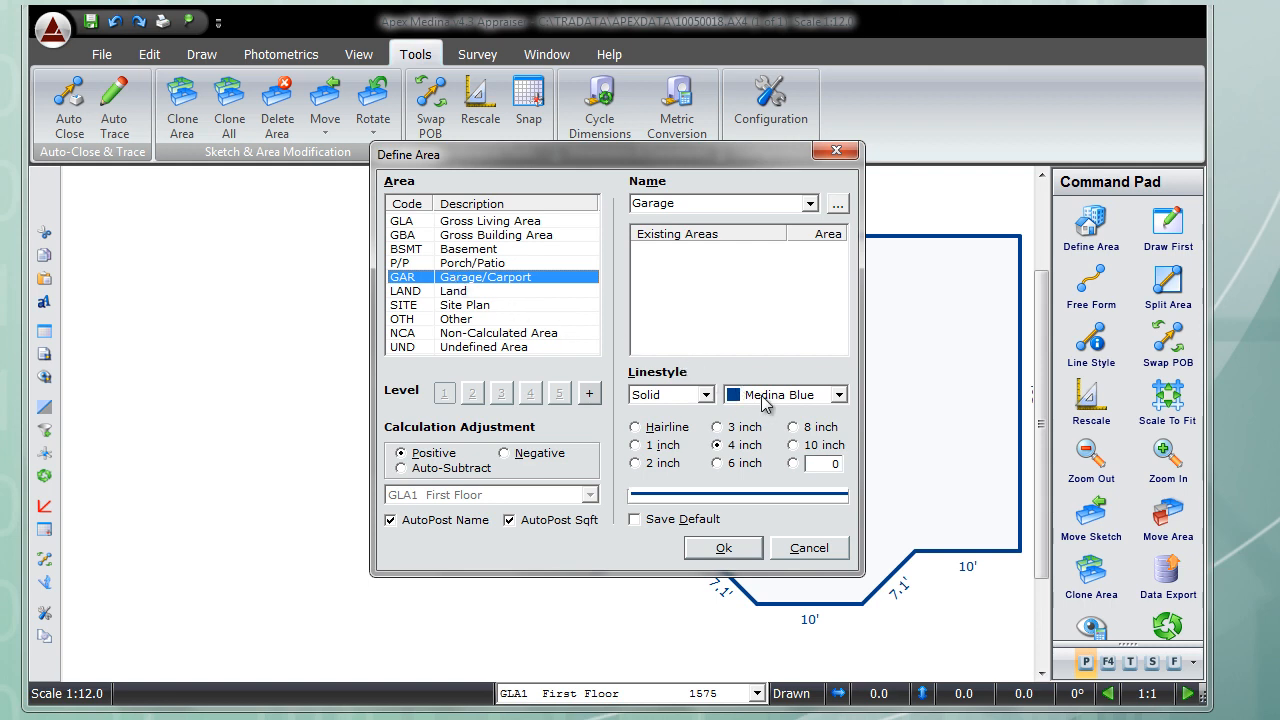
{"action": "left_click", "coordinate": [840, 394]}
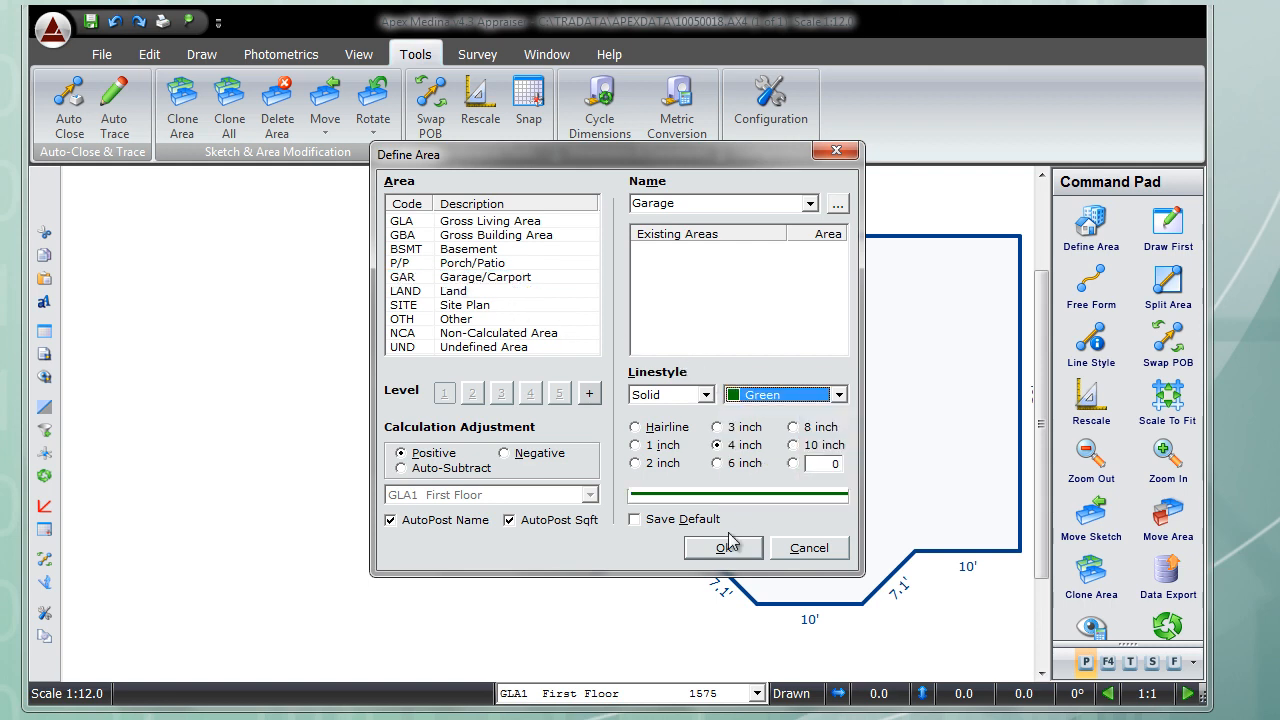
{"action": "left_click", "coordinate": [724, 548]}
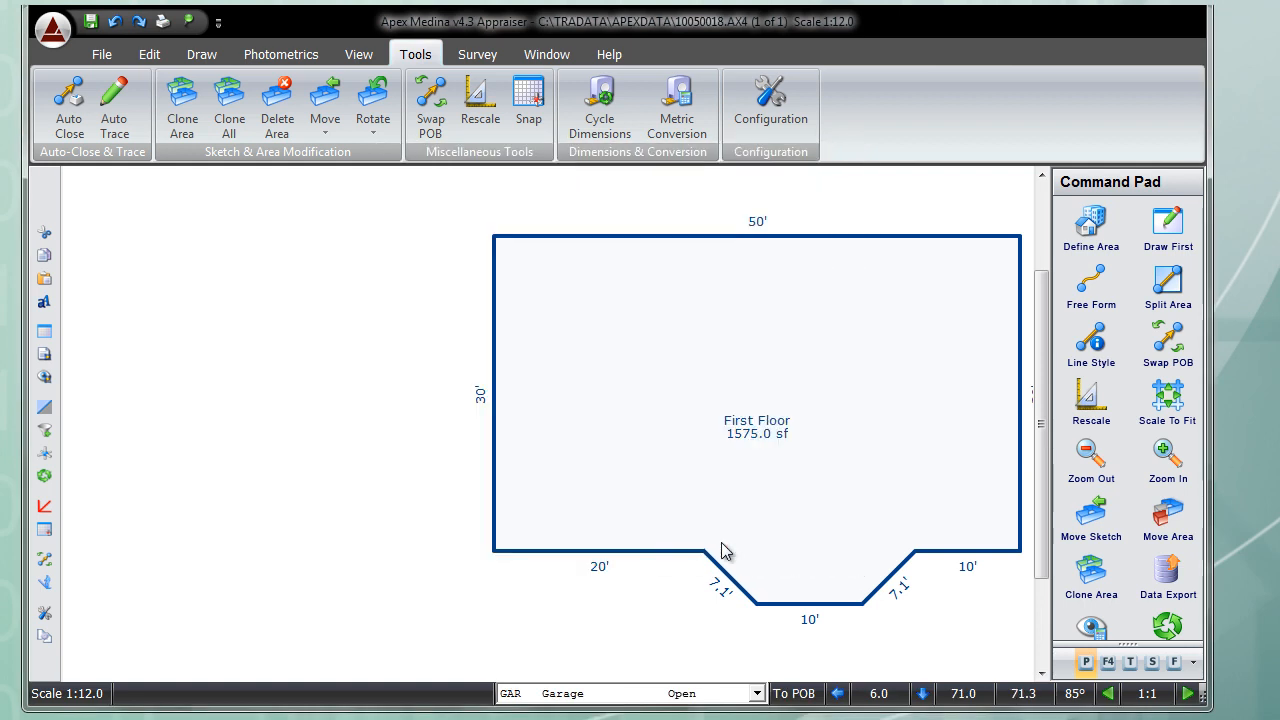
{"action": "mouse_move", "coordinate": [507, 232]}
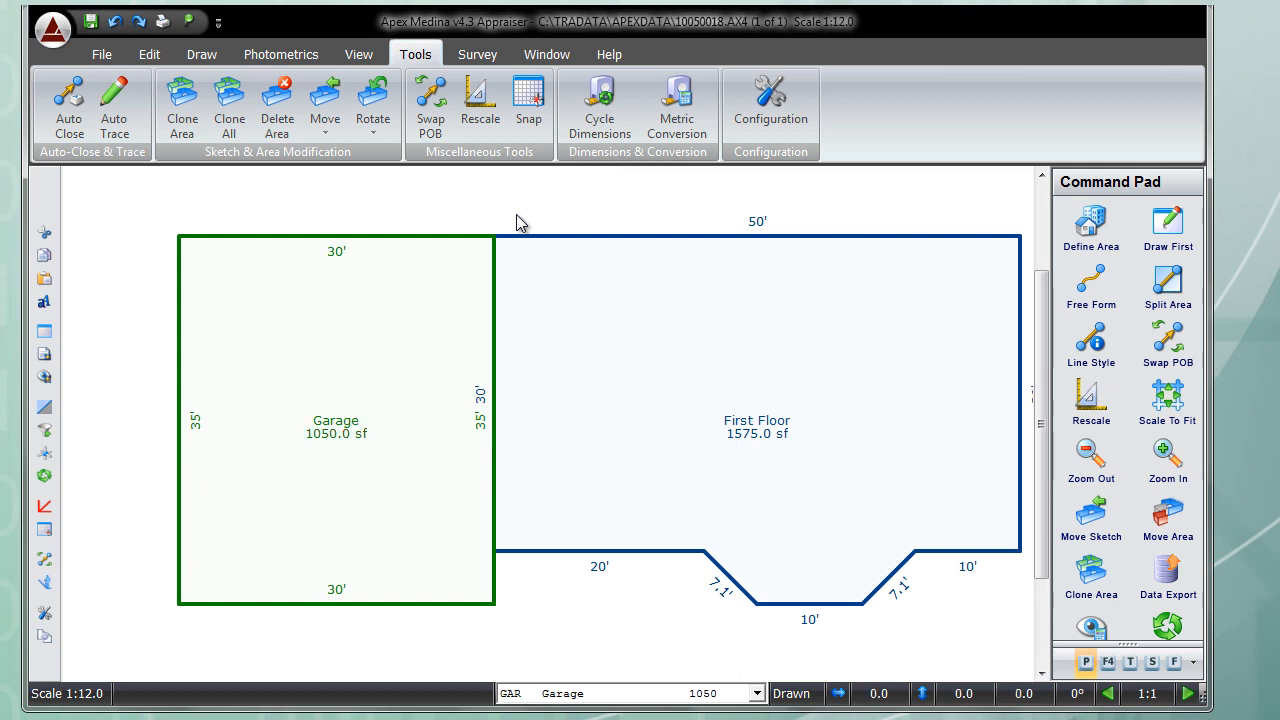
{"action": "mouse_move", "coordinate": [336, 254]}
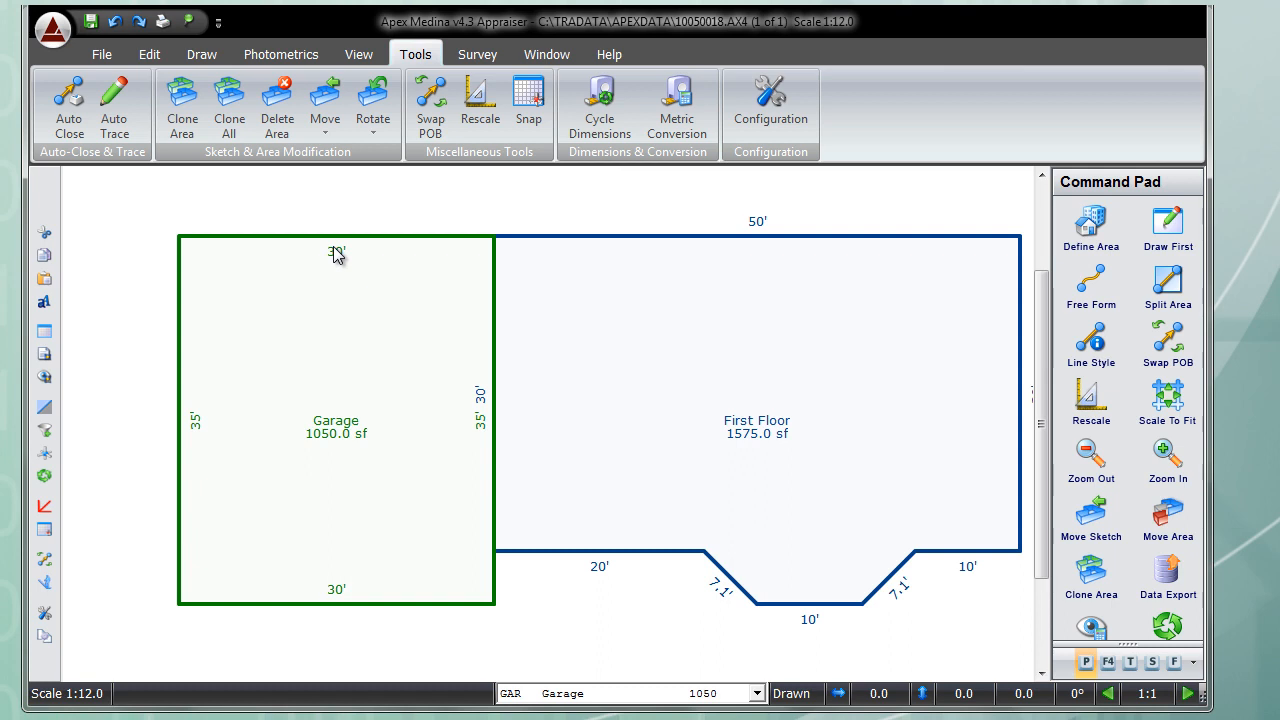
Step: Select and delete the Garage's top 30' dimension label
{"action": "left_click", "coordinate": [336, 251]}
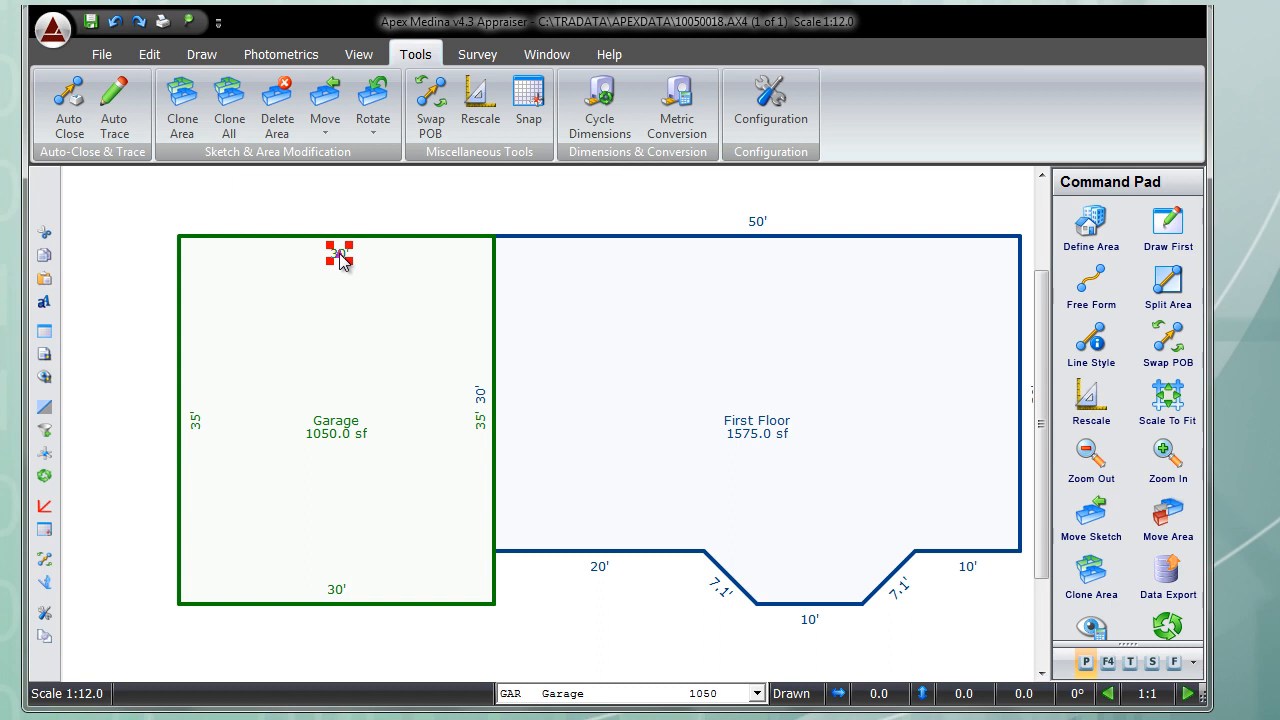
{"action": "left_click", "coordinate": [277, 105]}
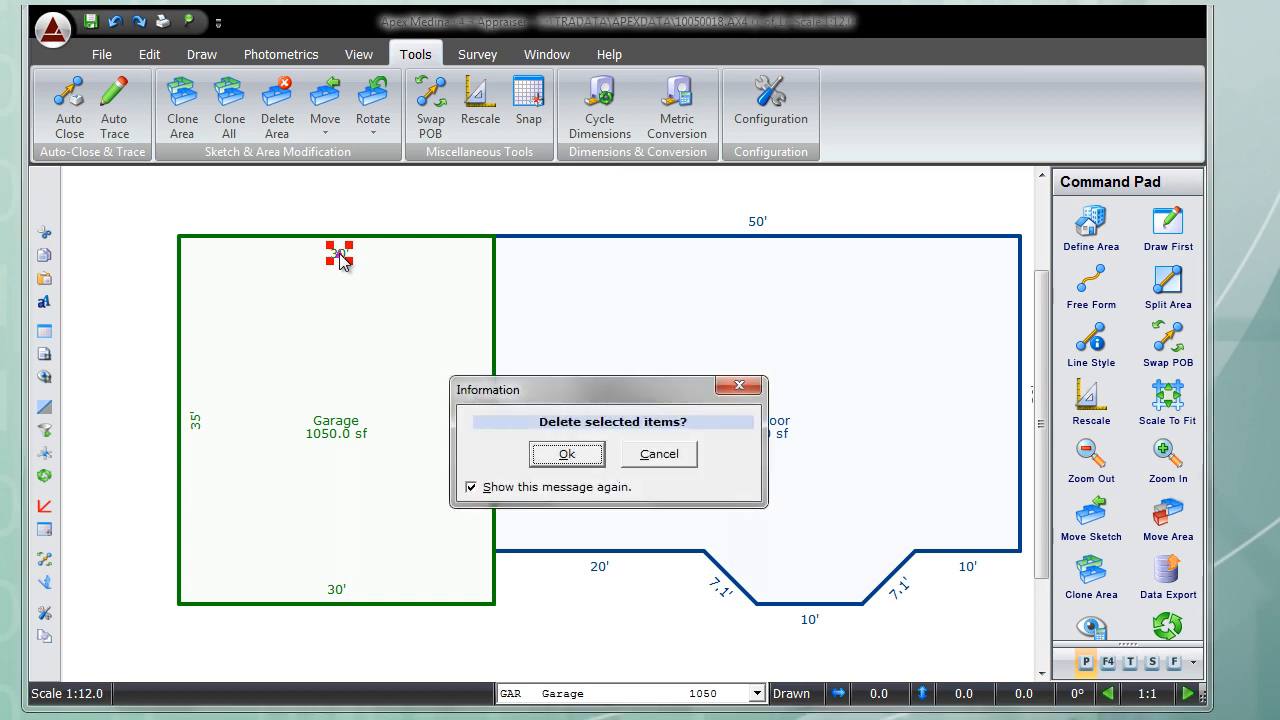
{"action": "left_click", "coordinate": [567, 454]}
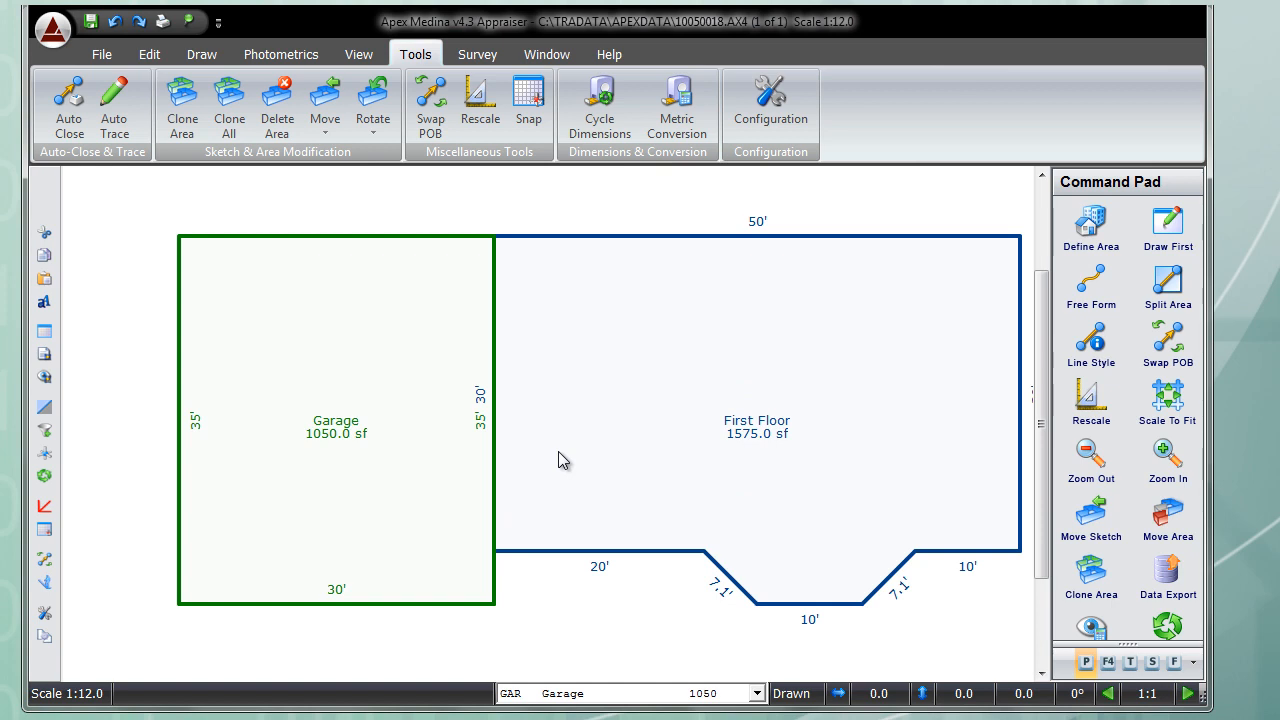
Step: Switch to Free Form mode for drawing the interior walls
{"action": "left_click", "coordinate": [1090, 285]}
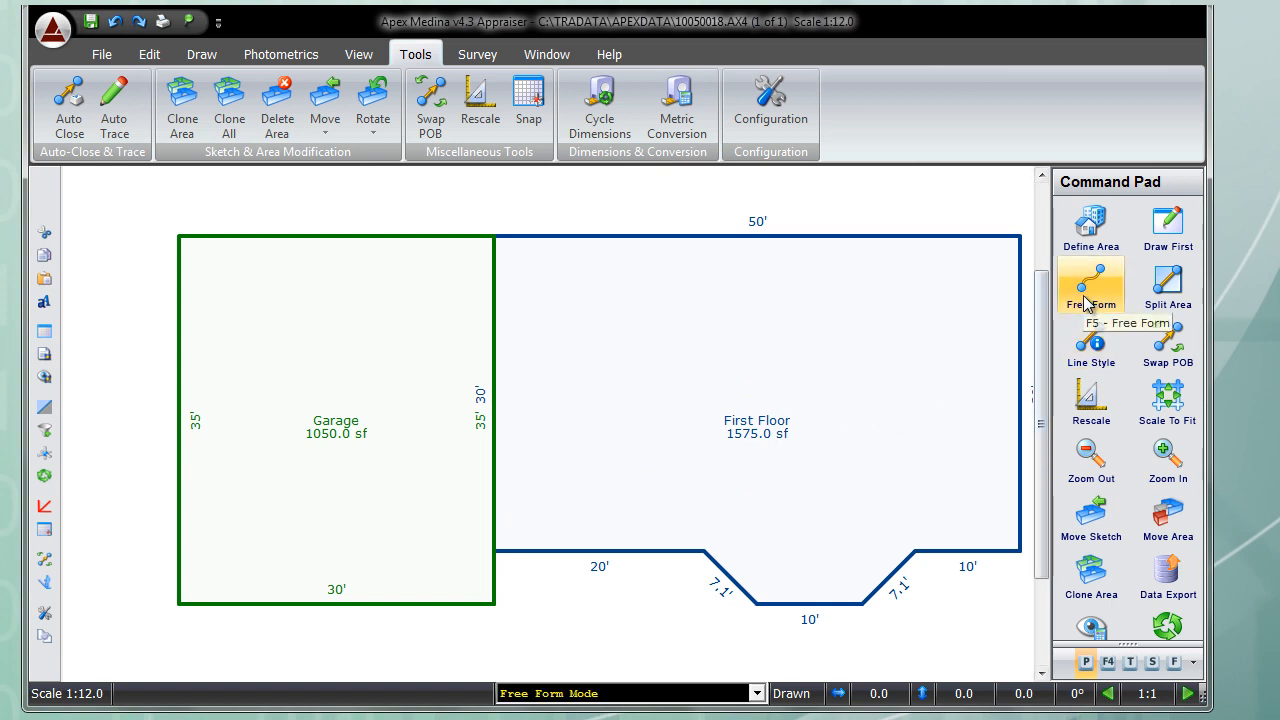
{"action": "mouse_move", "coordinate": [596, 258]}
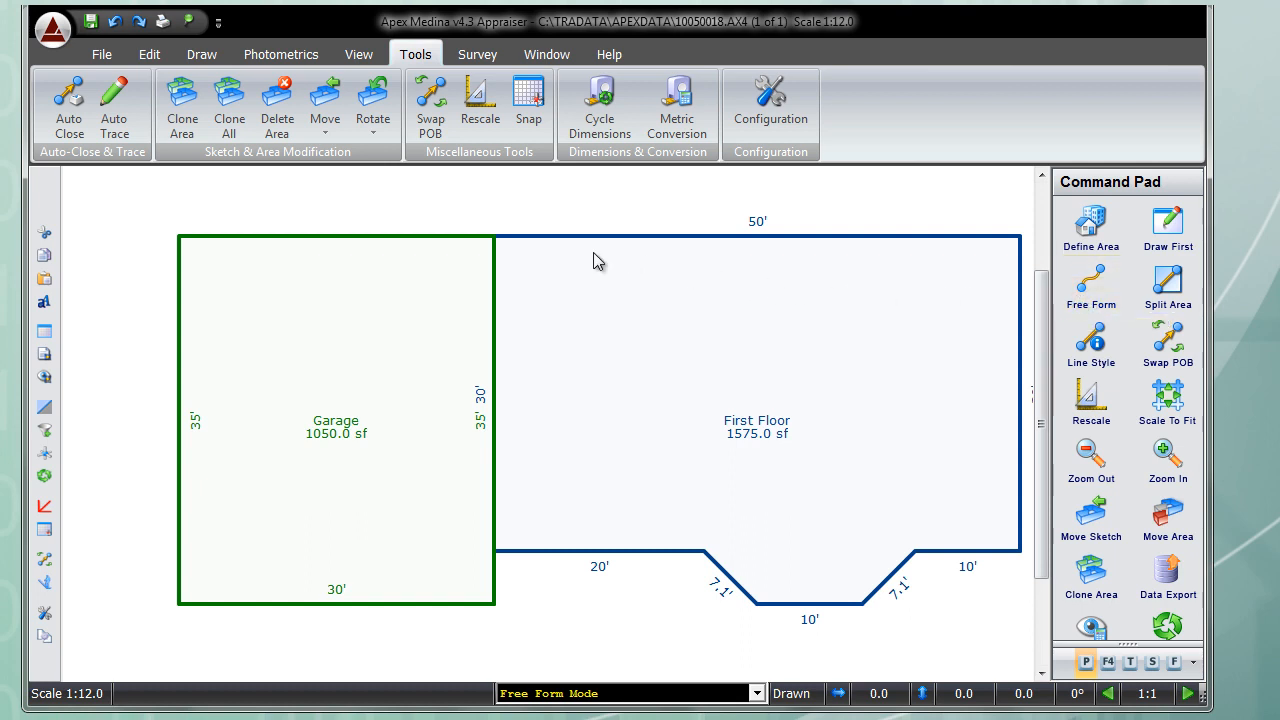
{"action": "mouse_move", "coordinate": [500, 237]}
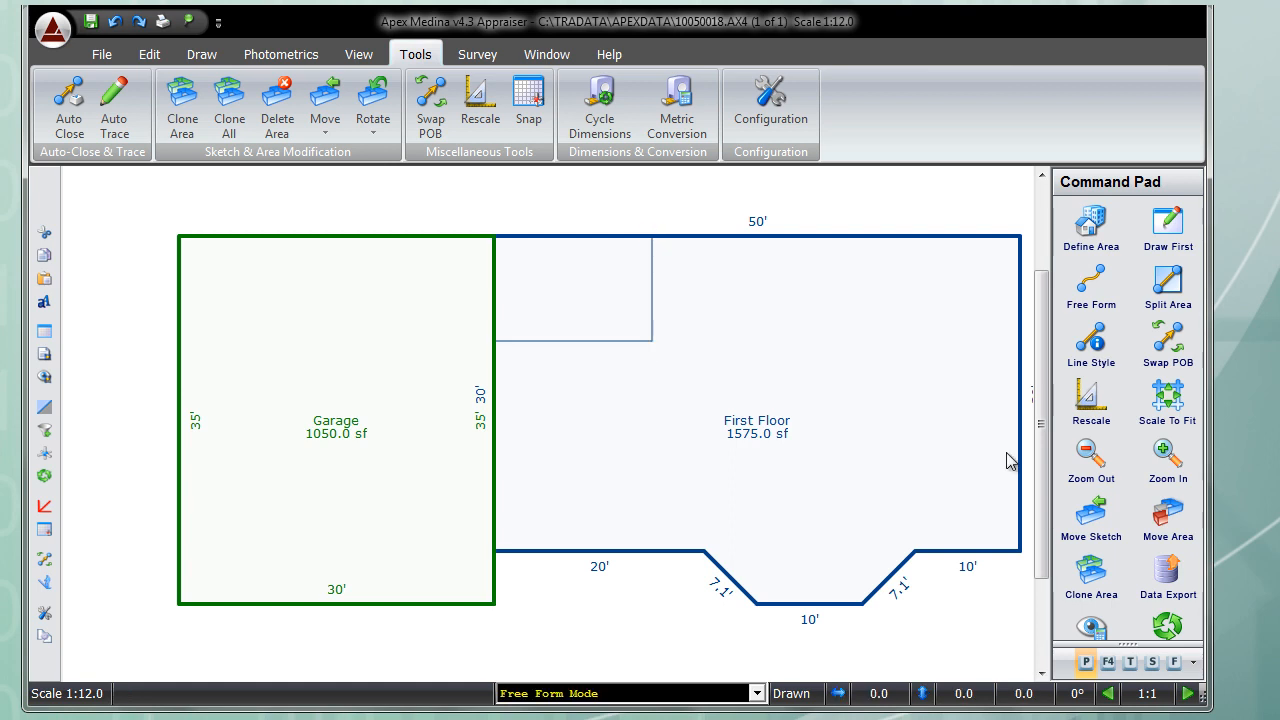
{"action": "mouse_move", "coordinate": [1090, 318]}
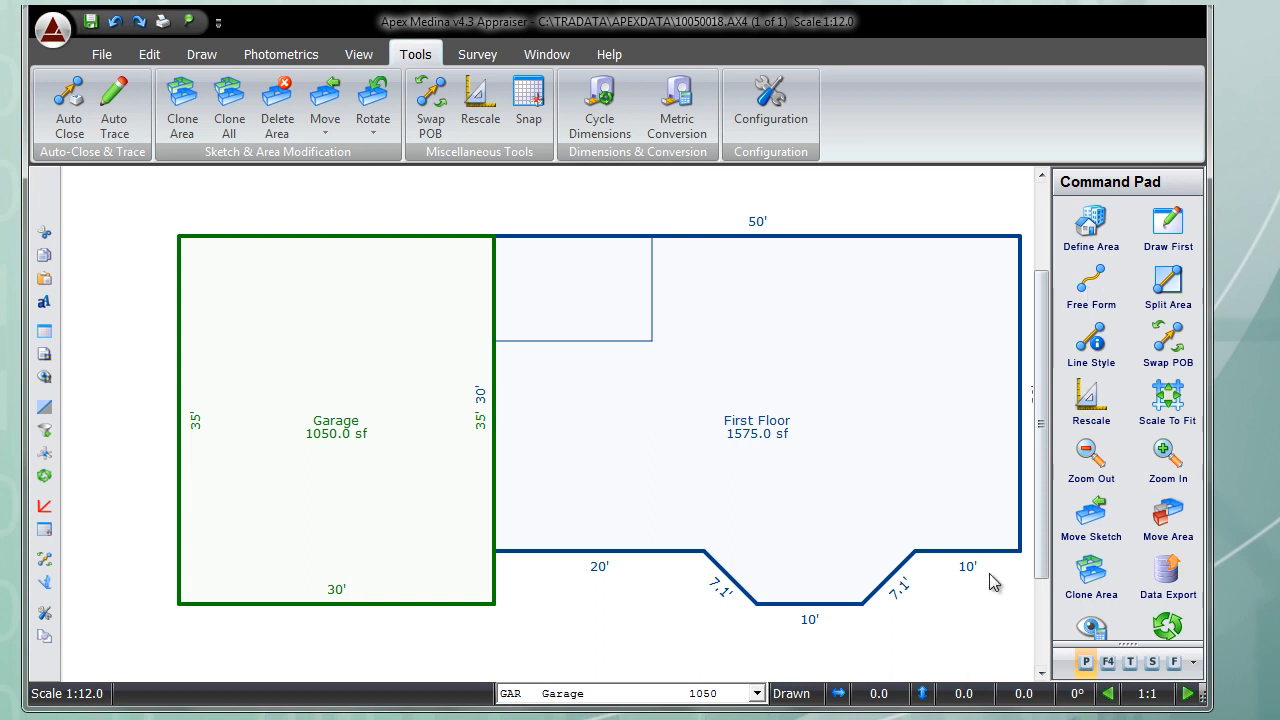
{"action": "mouse_move", "coordinate": [1129, 662]}
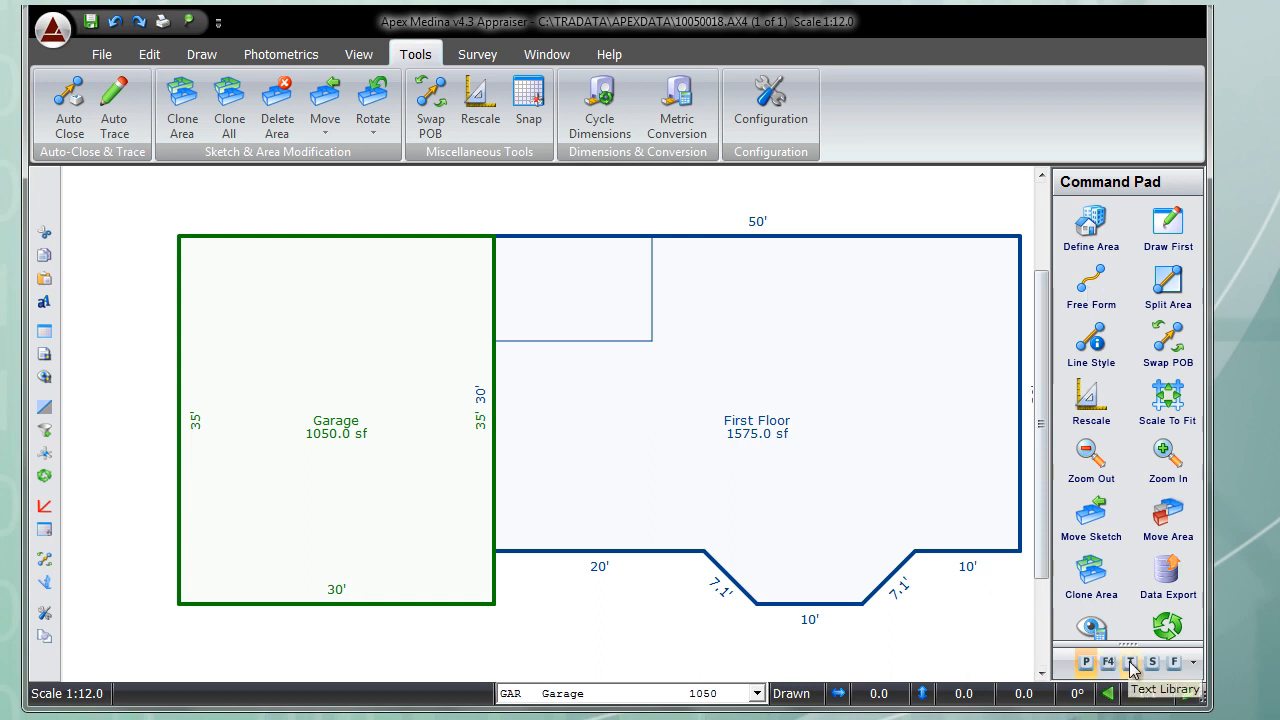
Step: Place the Bedroom text label in the upper-left room, then show the Symbol Library
{"action": "left_click", "coordinate": [1129, 663]}
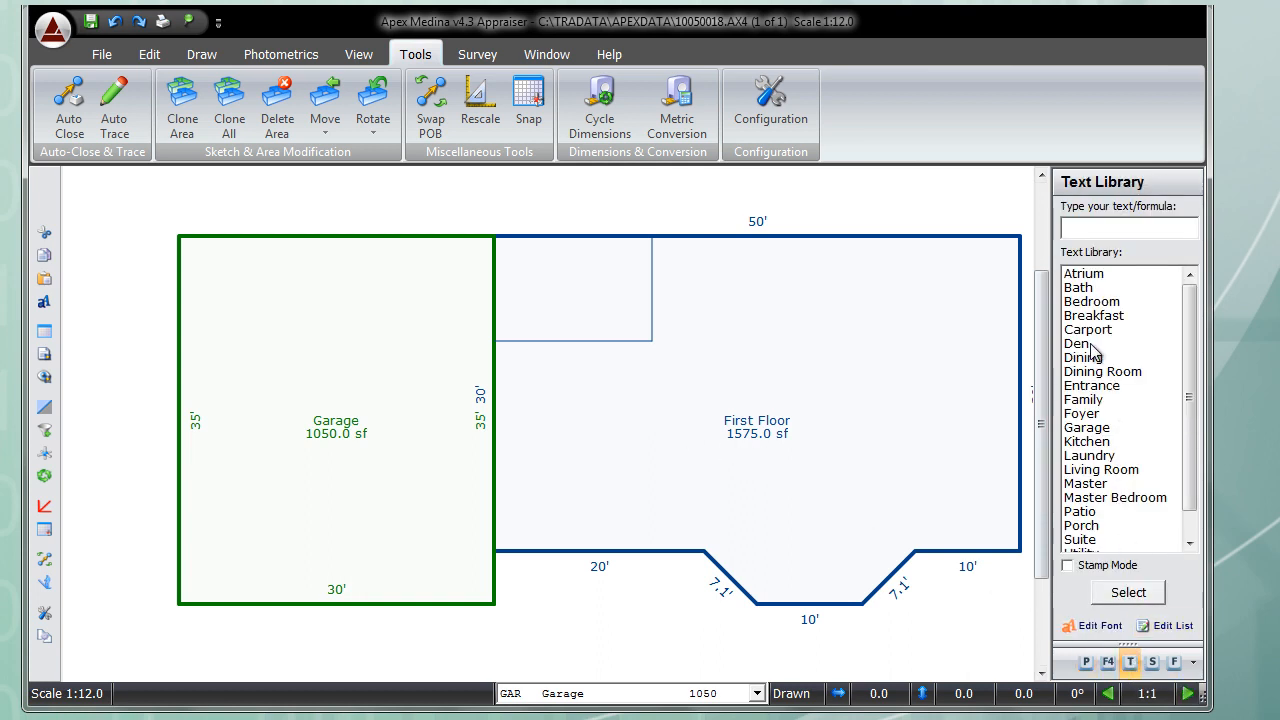
{"action": "left_click", "coordinate": [1091, 301]}
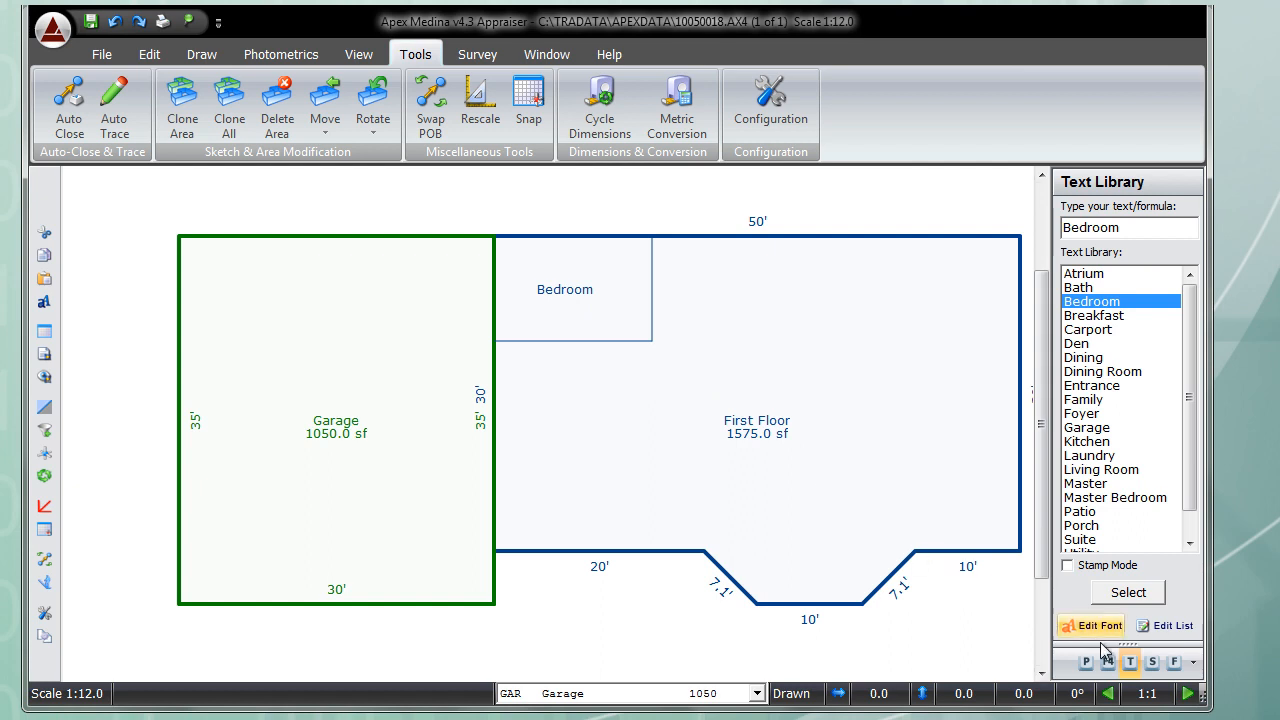
{"action": "left_click", "coordinate": [1144, 664]}
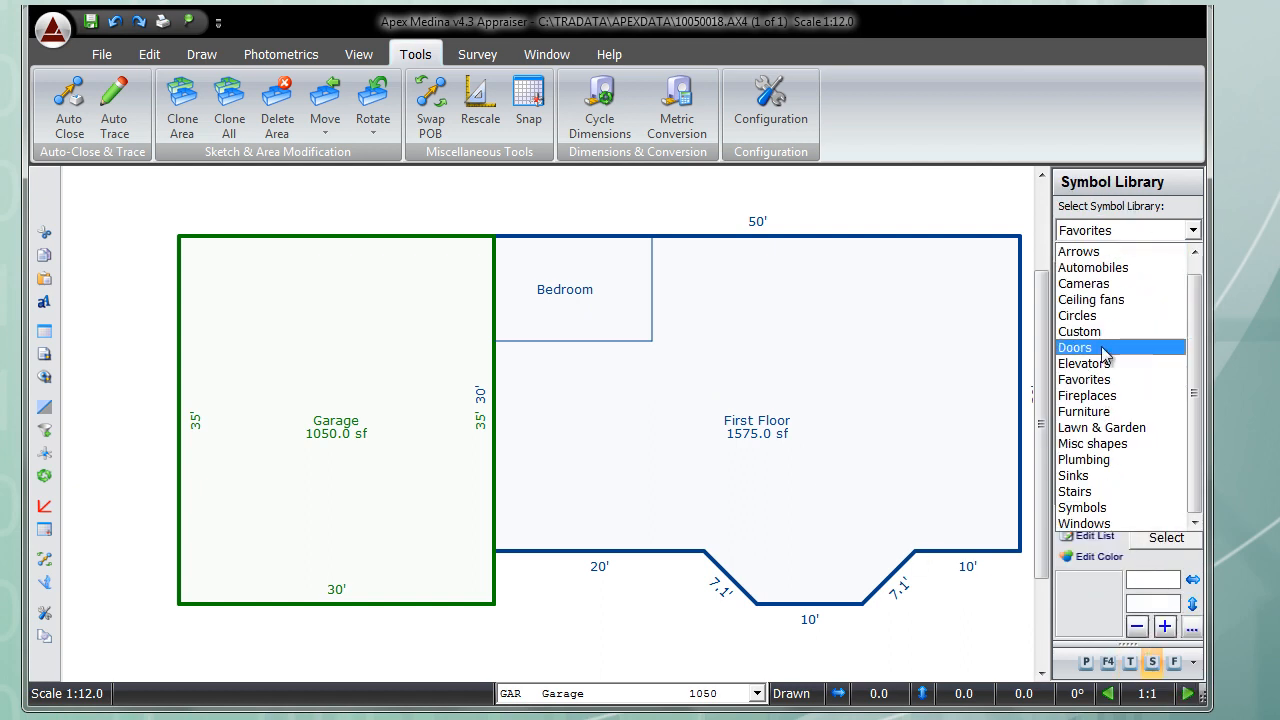
Step: Place a right-hinged 45-degree door on the Bedroom's bottom wall and request a new sketch page
{"action": "left_click", "coordinate": [1074, 347]}
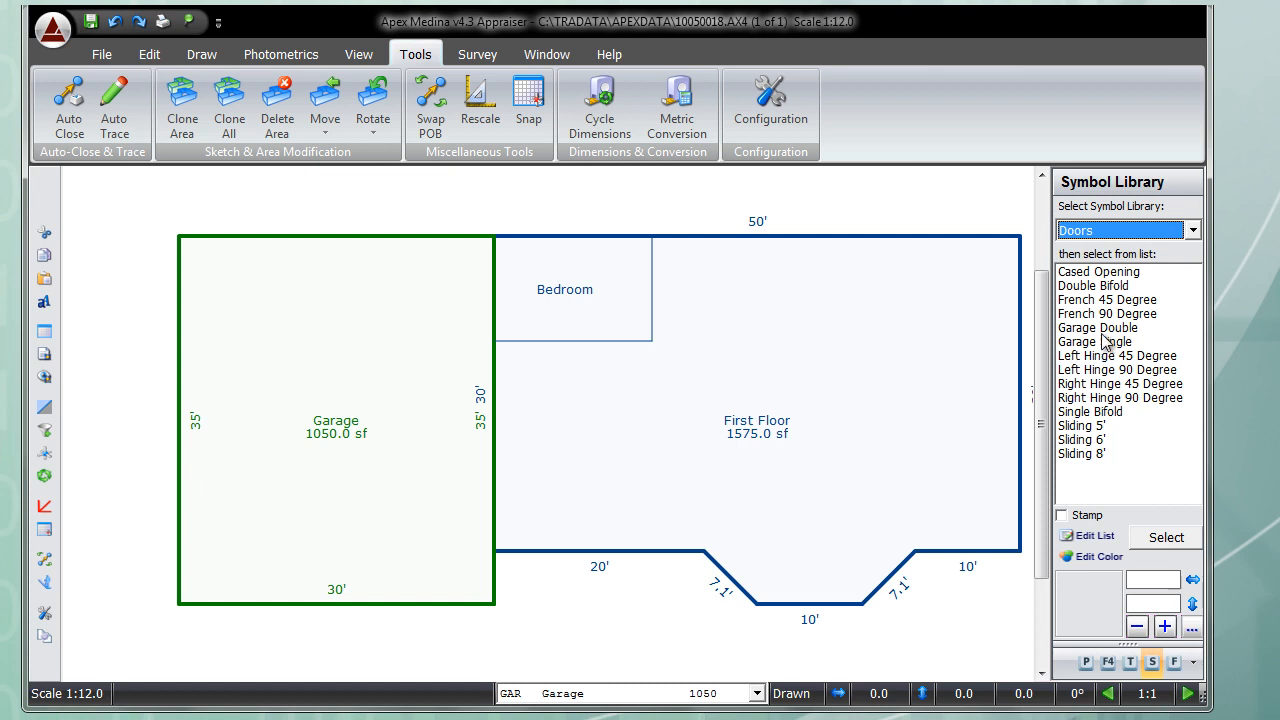
{"action": "mouse_move", "coordinate": [1102, 372]}
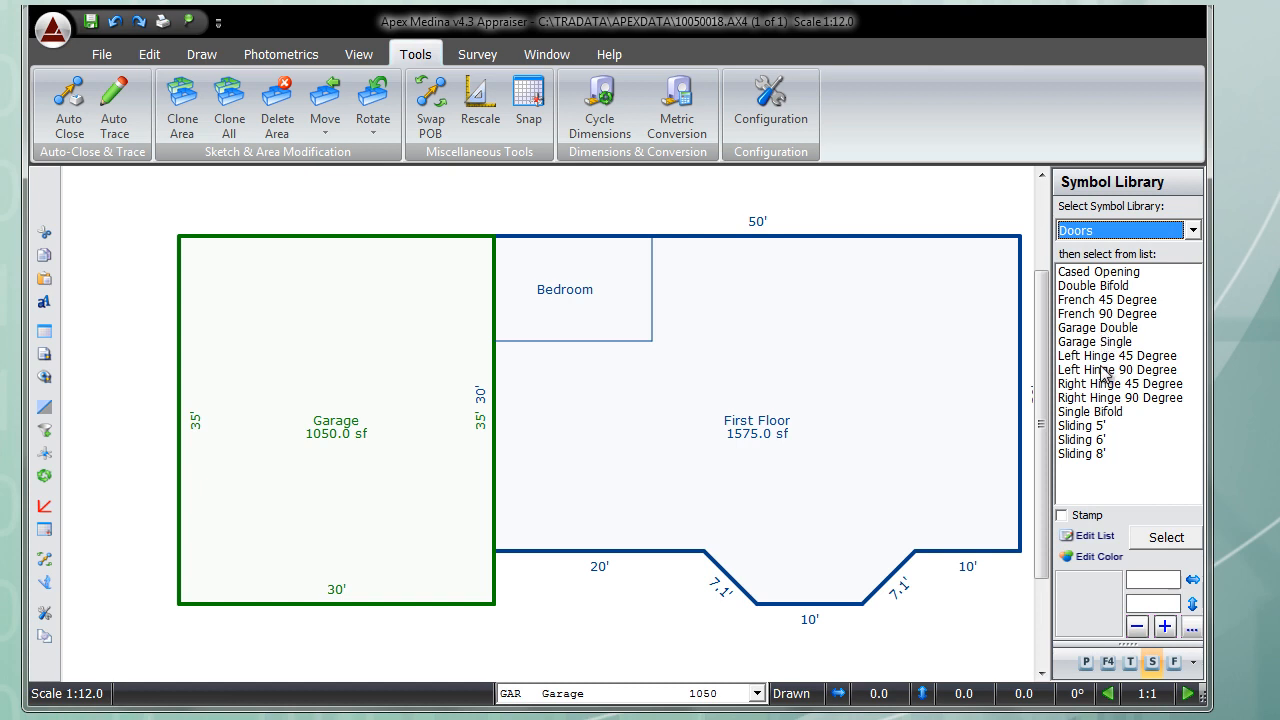
{"action": "left_click", "coordinate": [1120, 383]}
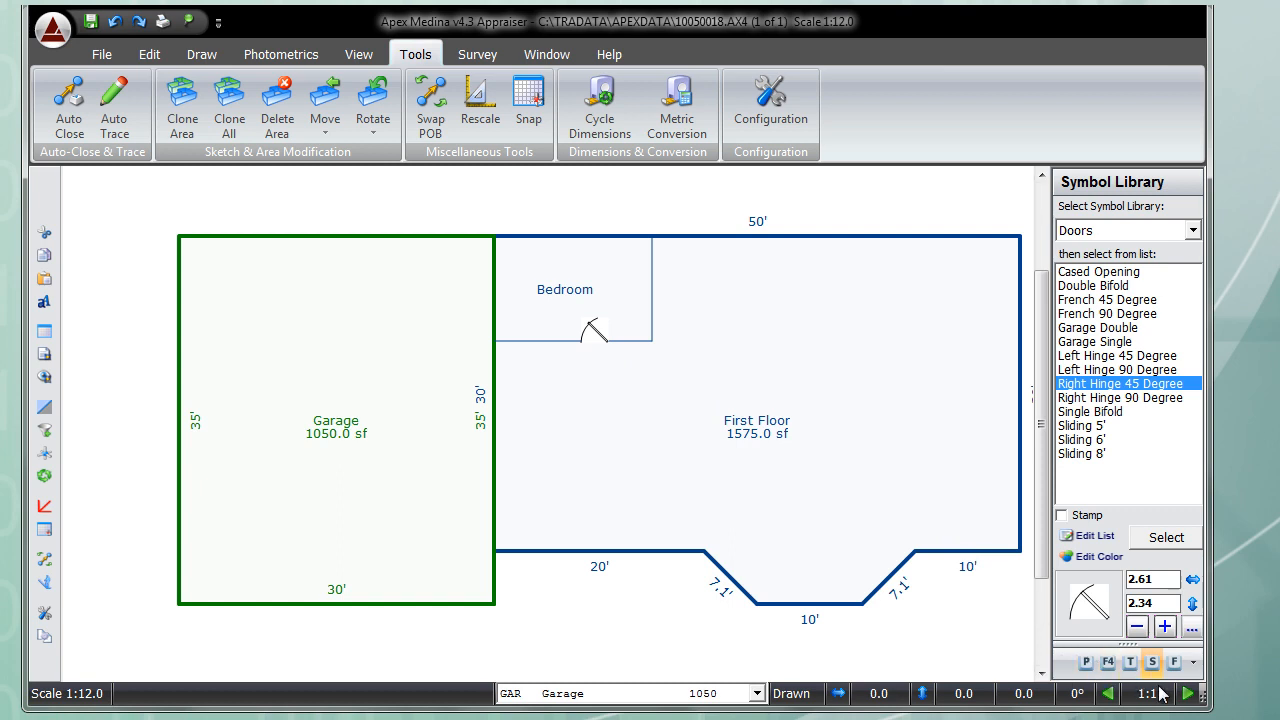
{"action": "left_click", "coordinate": [1186, 689]}
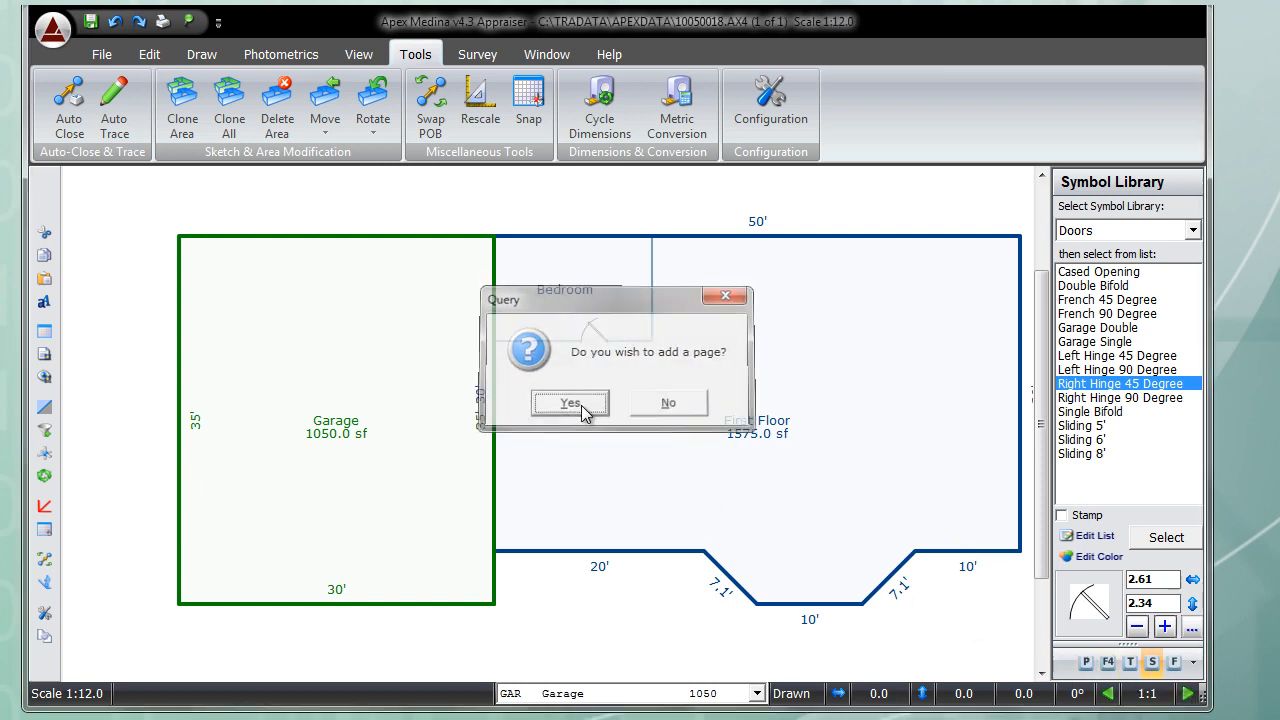
Step: Add page two with a 1500 sf GLA level 2 Second Floor area, then save the sketch
{"action": "left_click", "coordinate": [569, 403]}
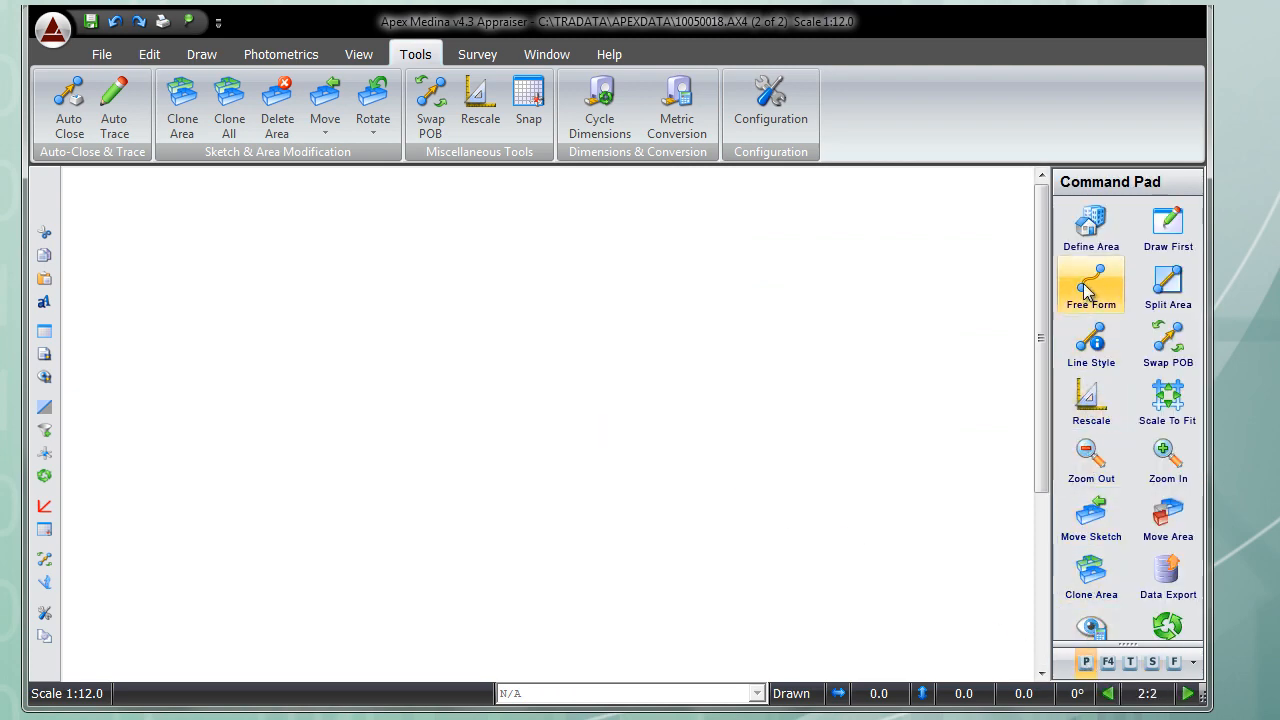
{"action": "left_click", "coordinate": [1091, 220]}
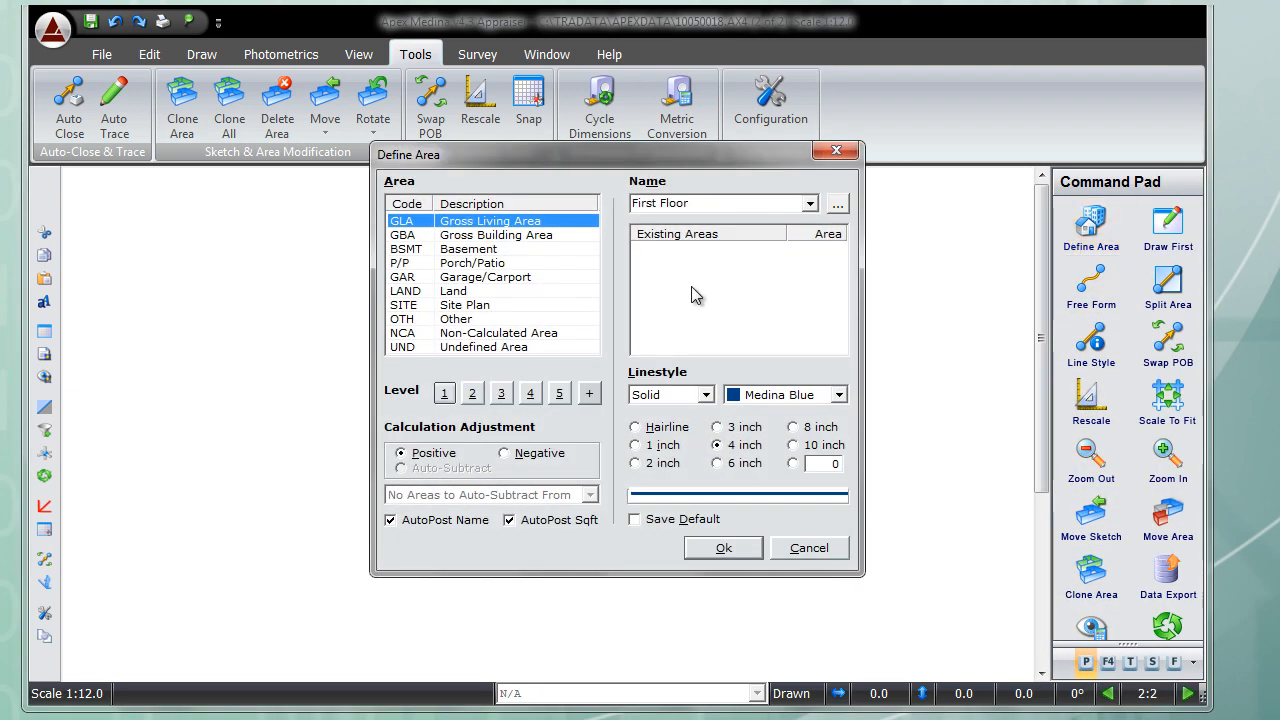
{"action": "left_click", "coordinate": [471, 393]}
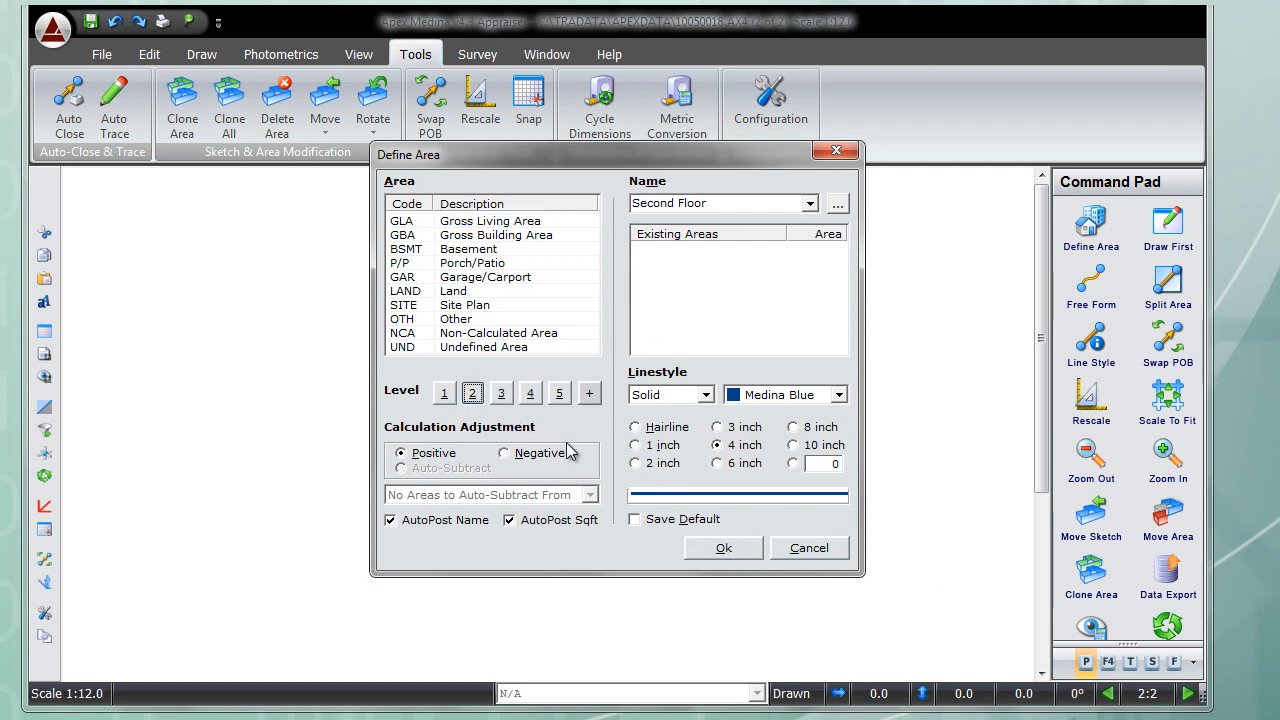
{"action": "left_click", "coordinate": [723, 548]}
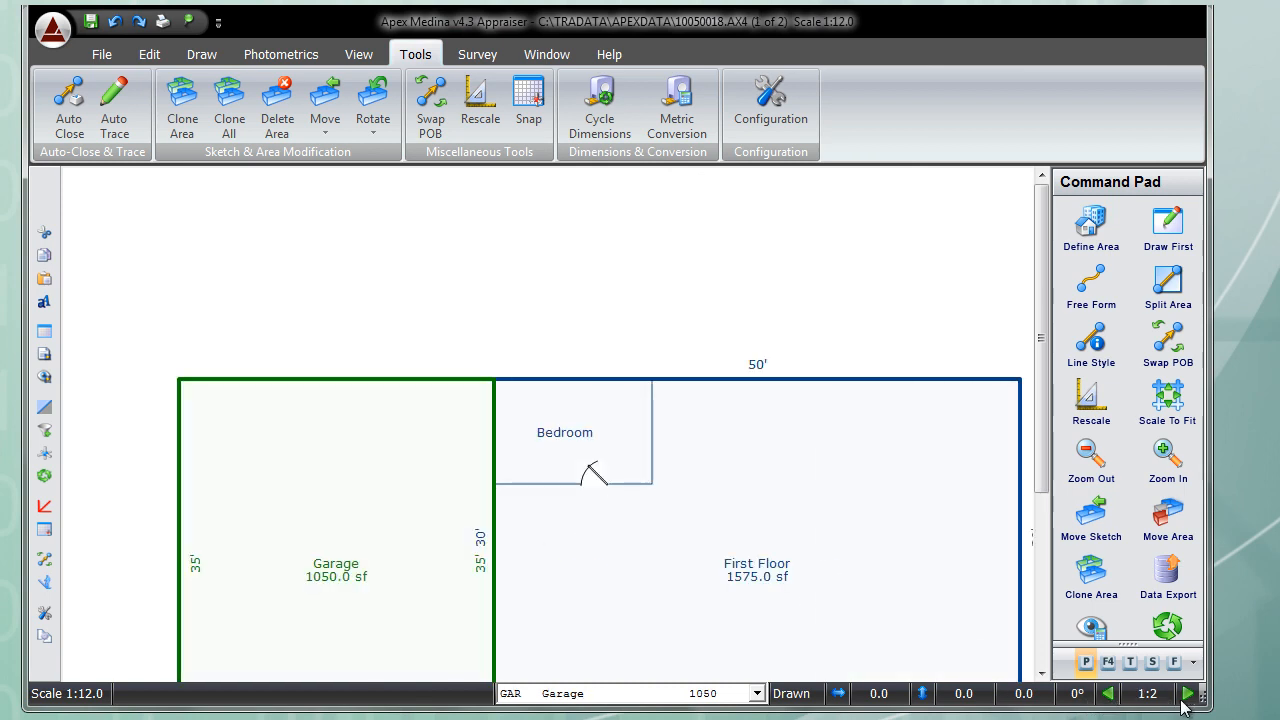
{"action": "left_click", "coordinate": [1189, 690]}
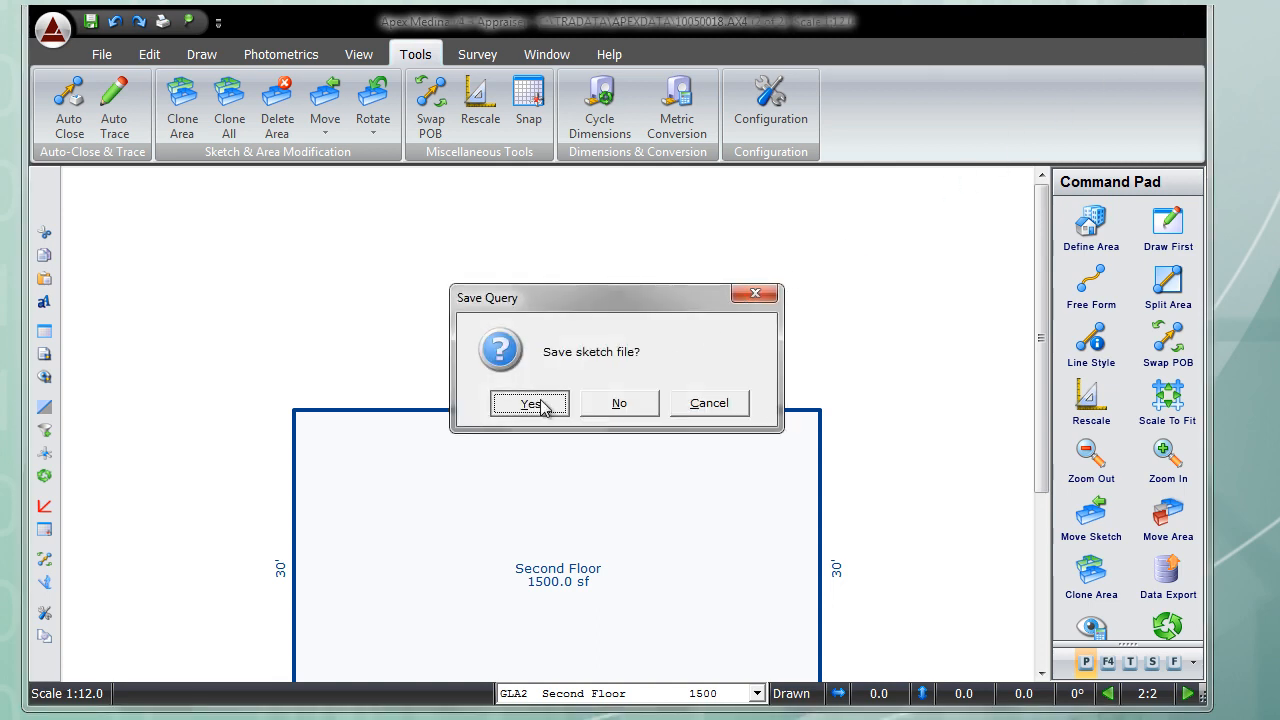
{"action": "left_click", "coordinate": [529, 403]}
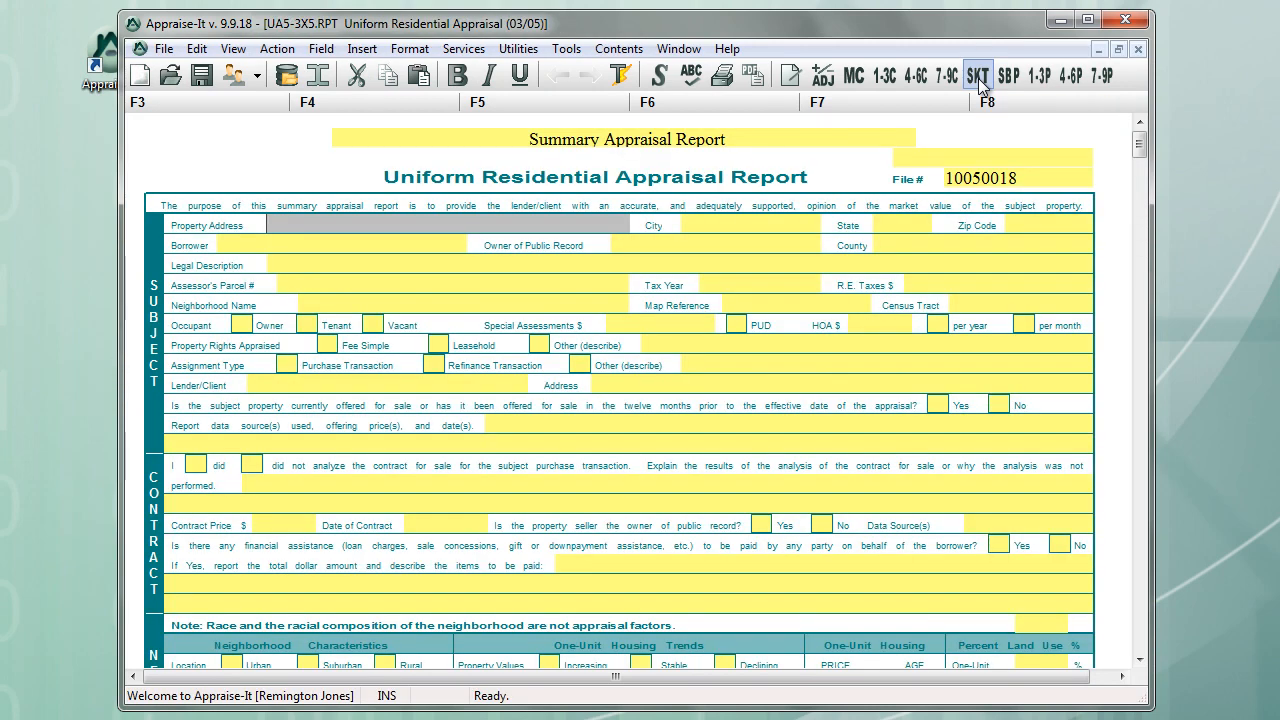
Step: View the report's Sketch page area summary and open the Contents page list
{"action": "left_click", "coordinate": [978, 71]}
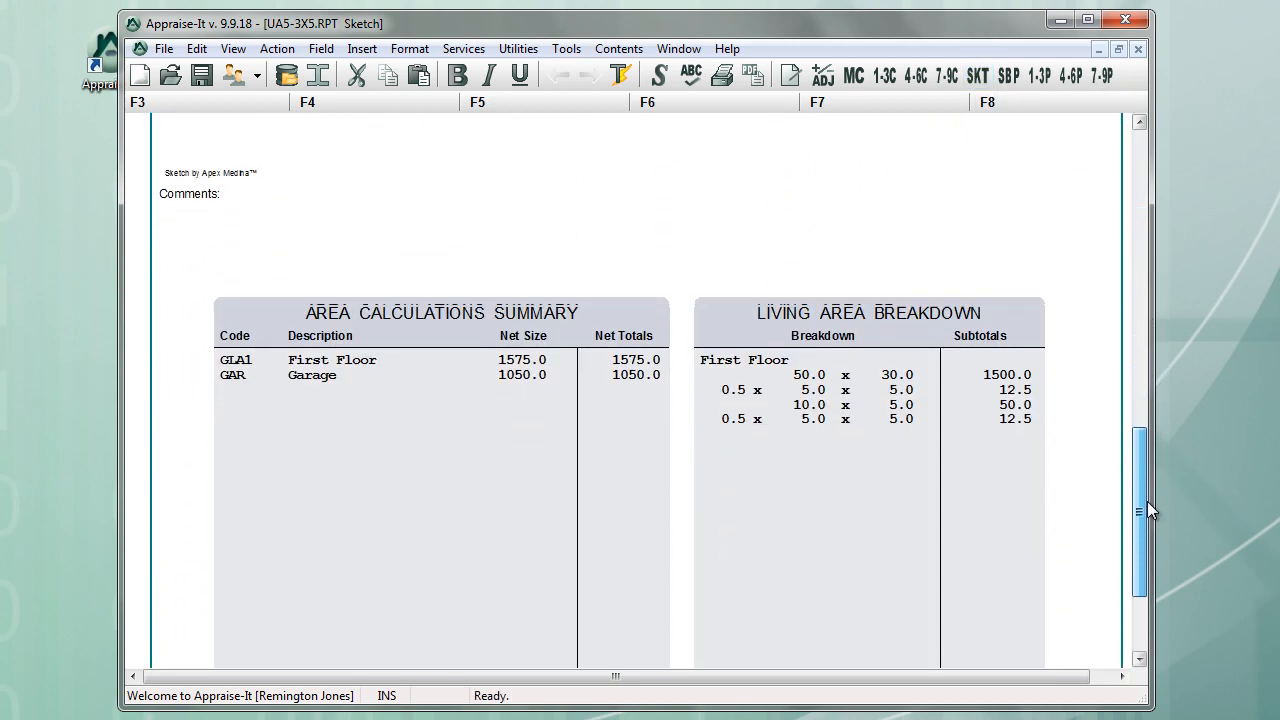
{"action": "left_click", "coordinate": [618, 48]}
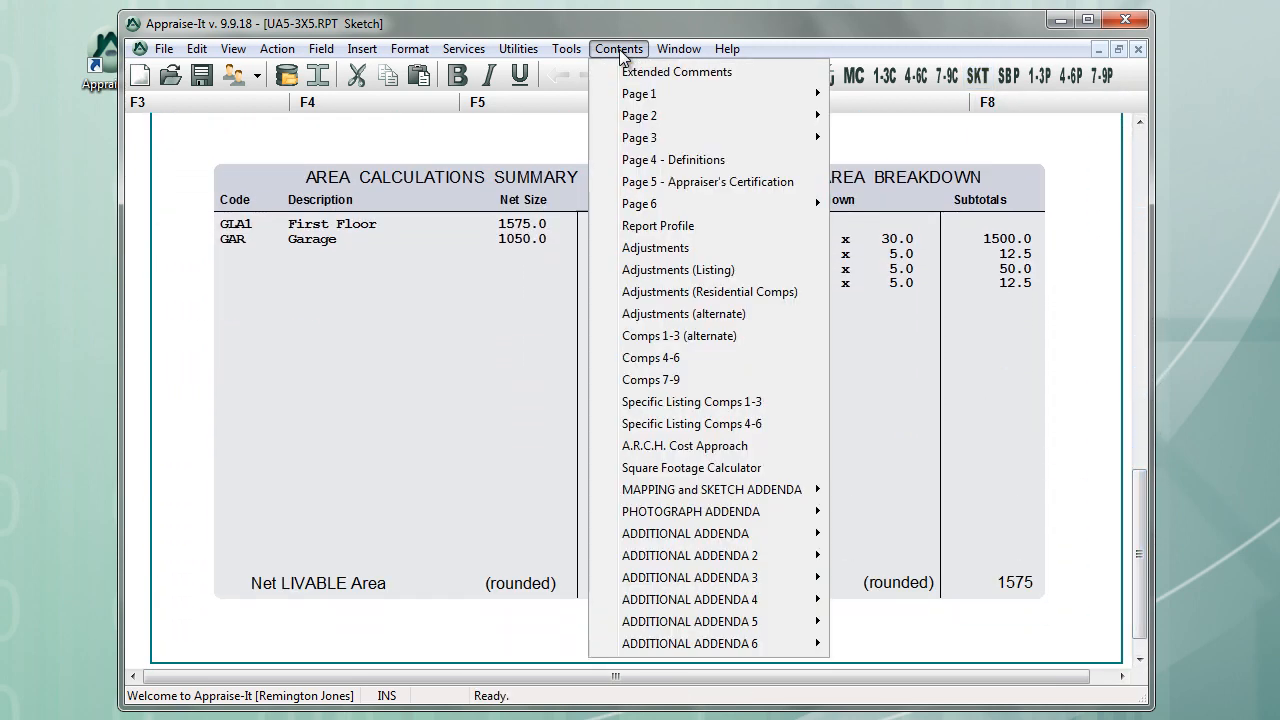
{"action": "mouse_move", "coordinate": [703, 490]}
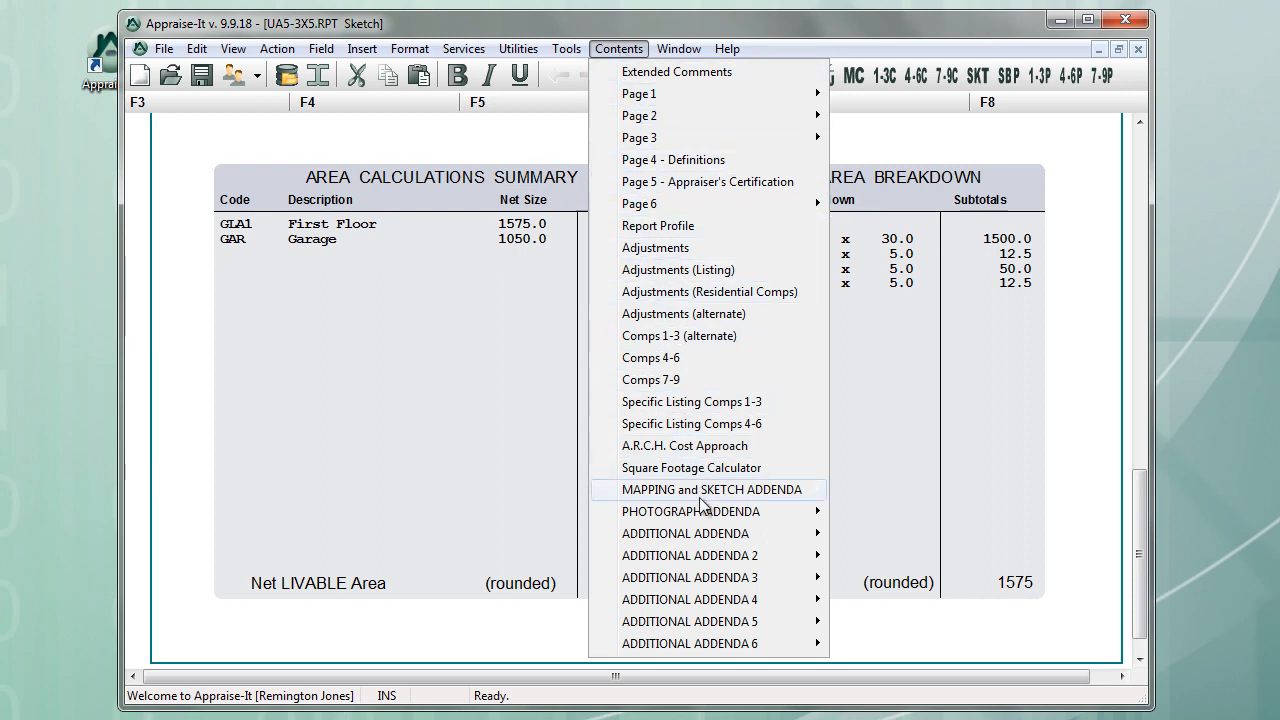
{"action": "mouse_move", "coordinate": [700, 489]}
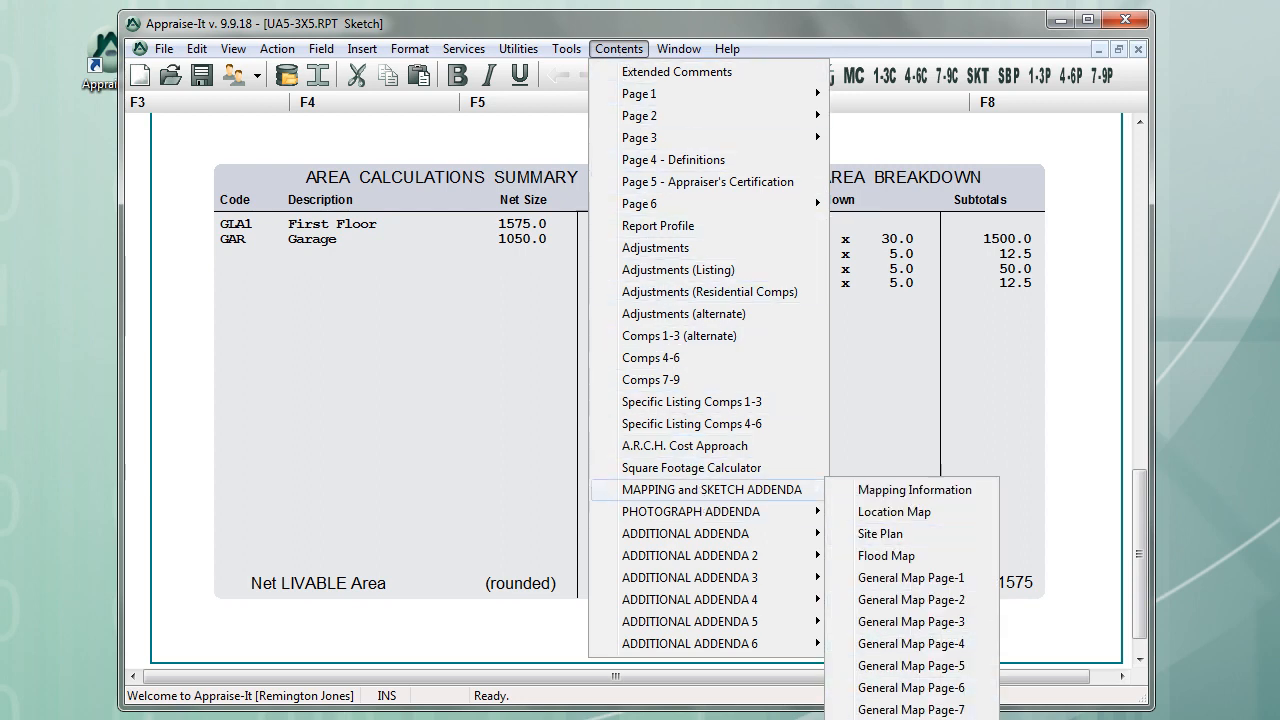